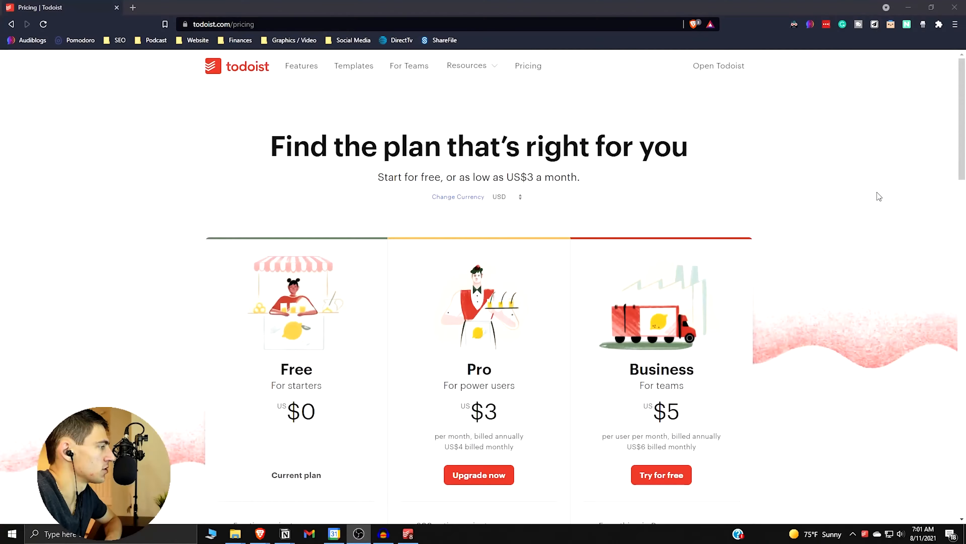
pyautogui.moveTo(835, 197)
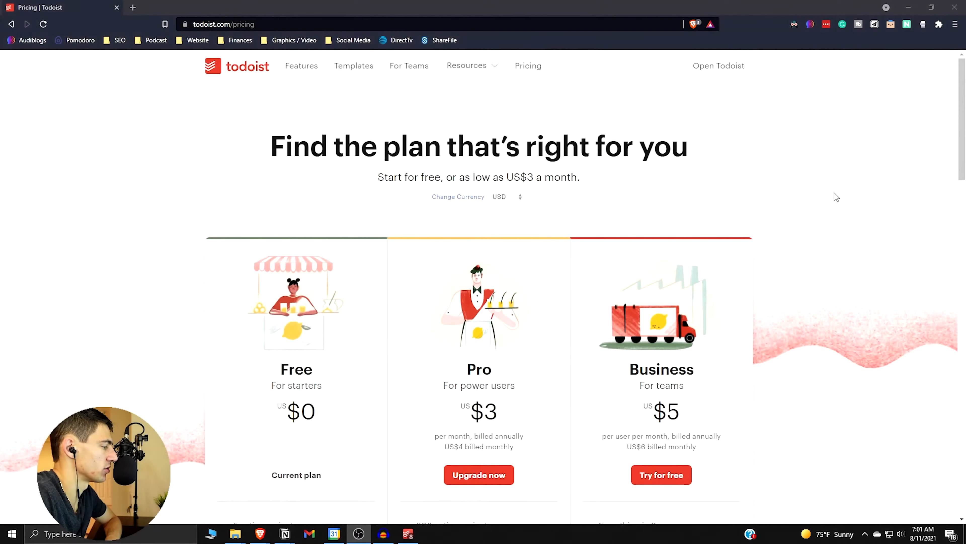
# Scroll the Todoist pricing page to review the Free, Pro and Business plans.
pyautogui.scroll(-3)
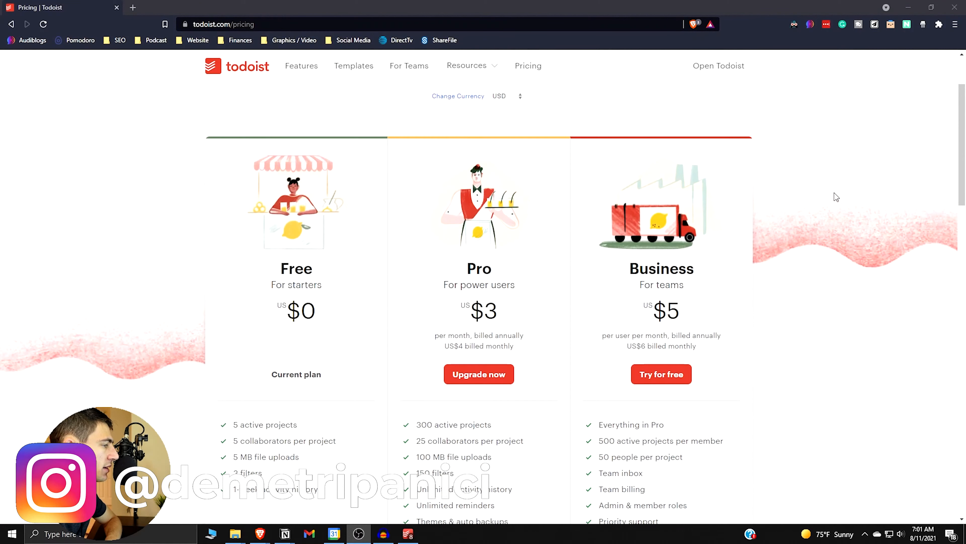
pyautogui.scroll(-3)
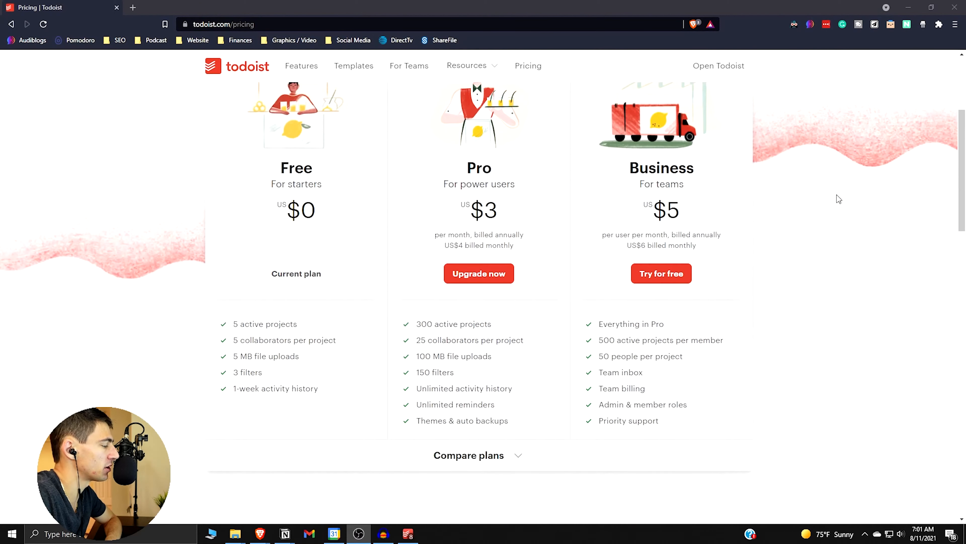
pyautogui.scroll(3)
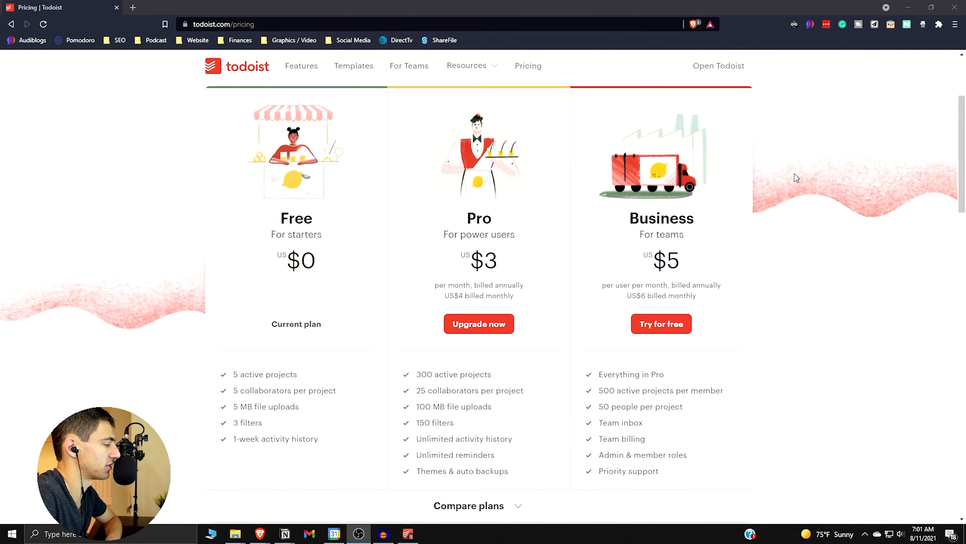
pyautogui.moveTo(809, 196)
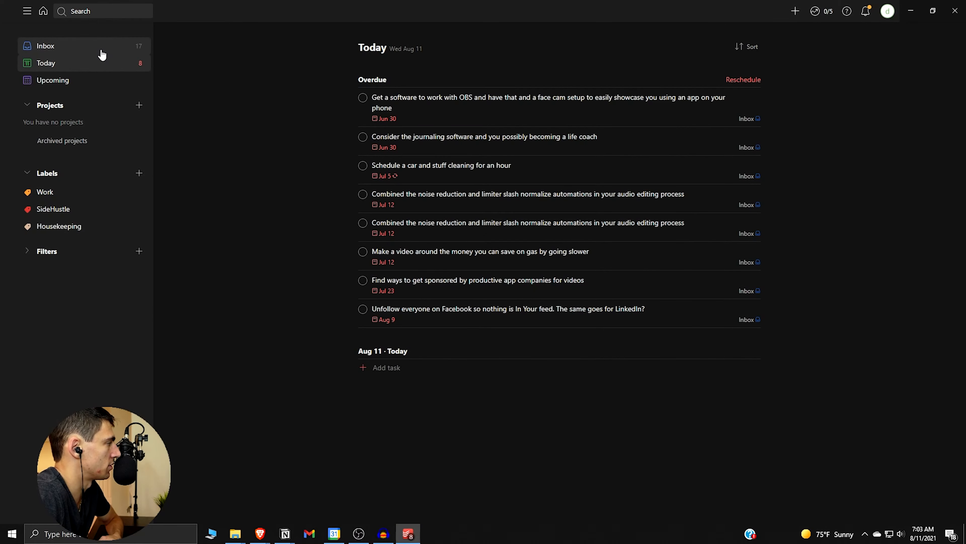
# Custom-sort the Inbox into Overdue and No due date groups.
pyautogui.click(45, 46)
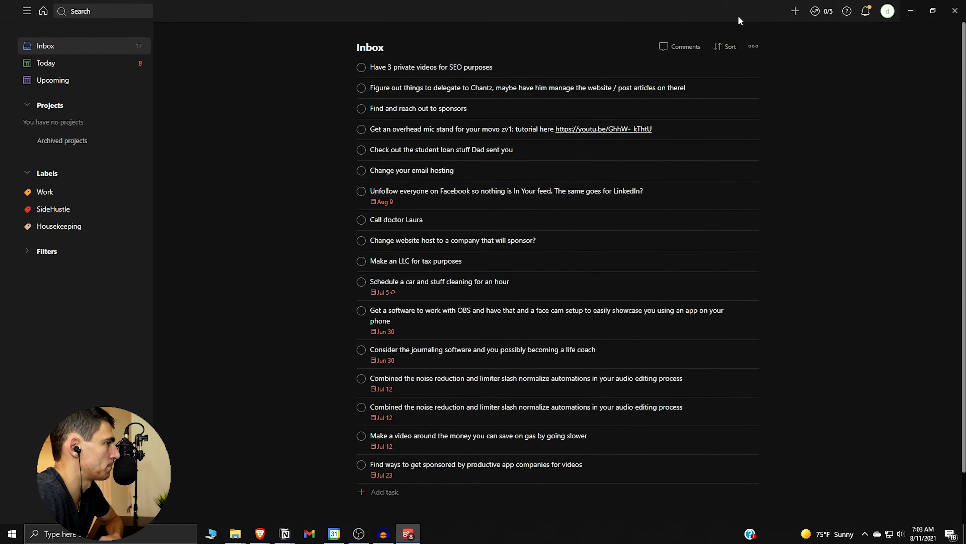
pyautogui.click(730, 47)
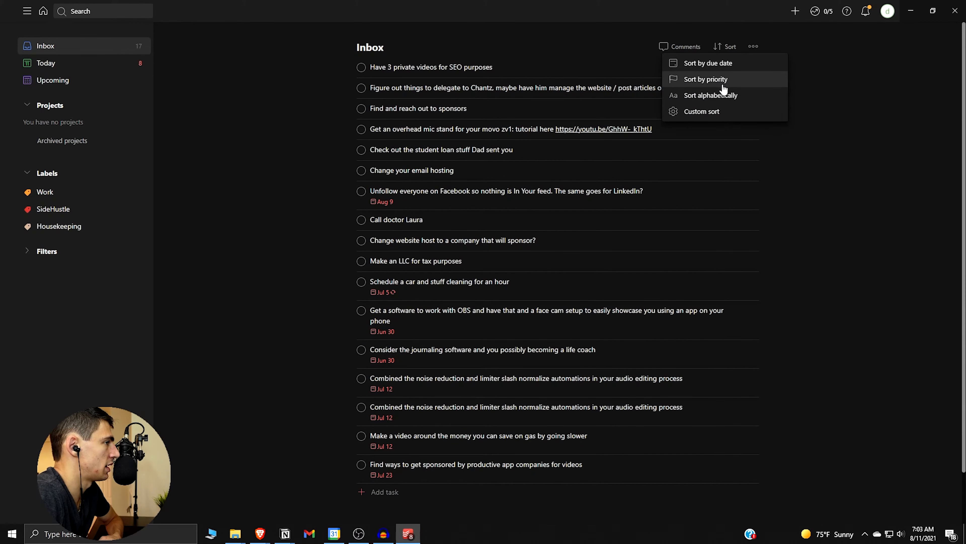
pyautogui.click(701, 111)
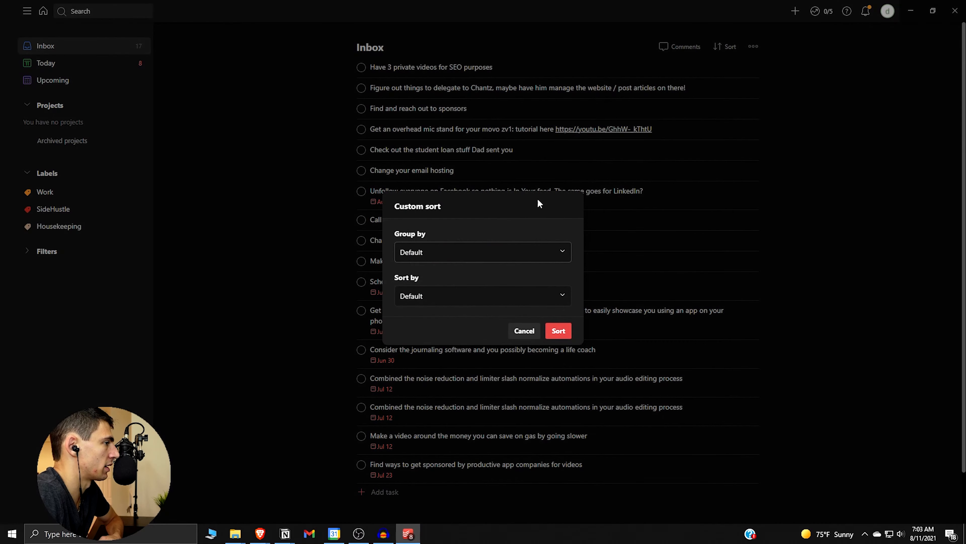
pyautogui.click(482, 252)
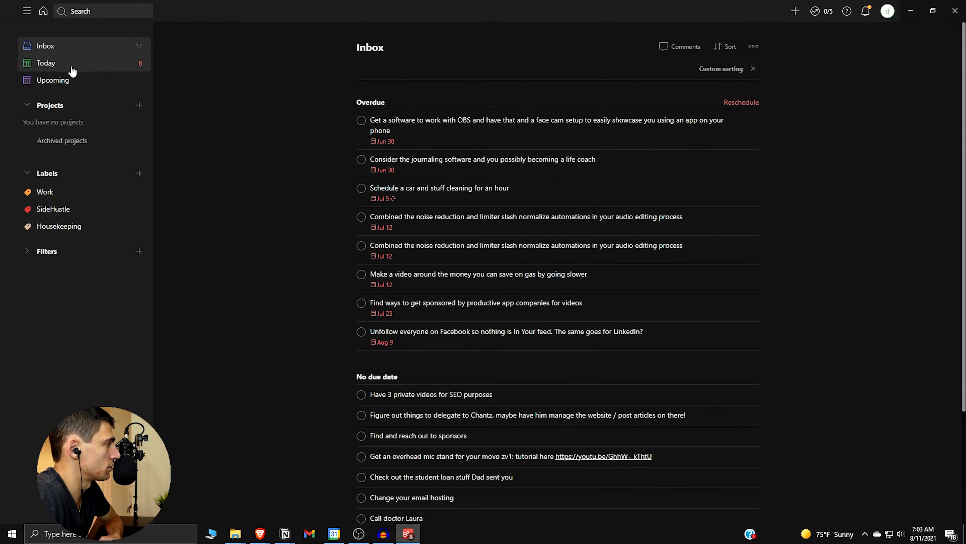
# Return to Today and inspect the custom sort's Assigned to choices without applying changes.
pyautogui.click(45, 63)
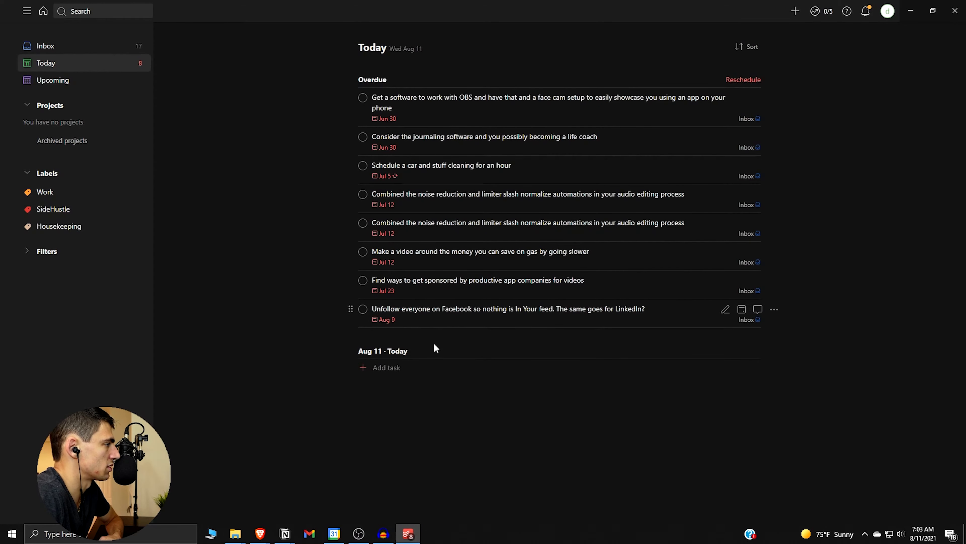
pyautogui.moveTo(467, 321)
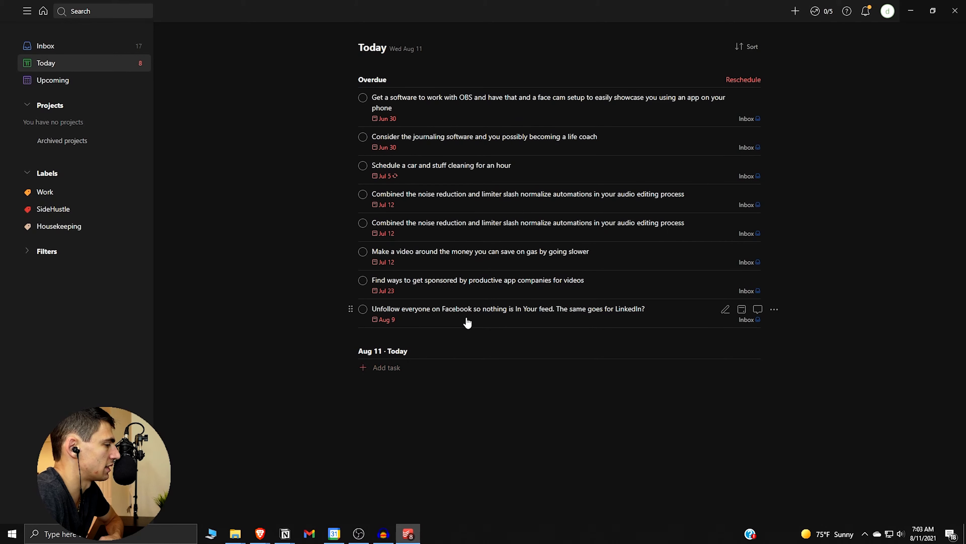
pyautogui.click(746, 46)
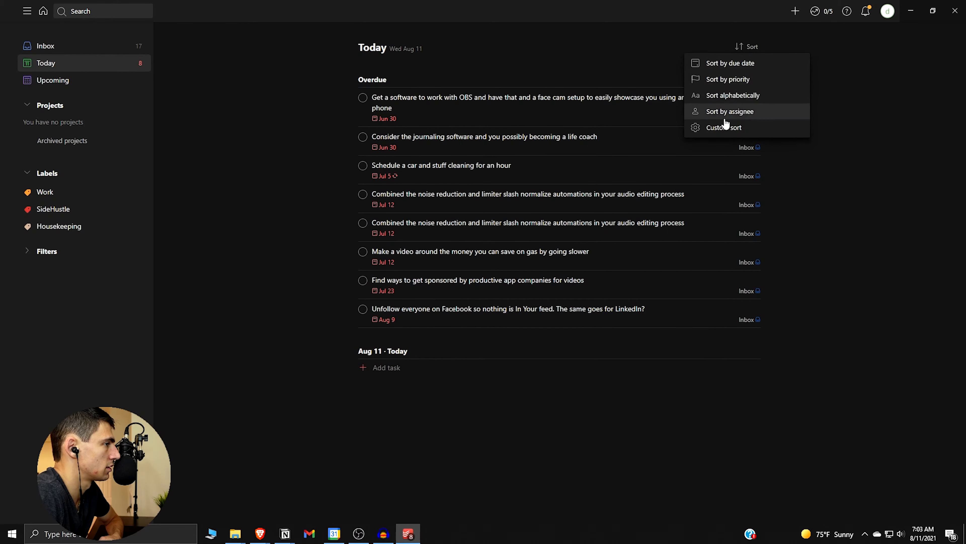
pyautogui.click(724, 127)
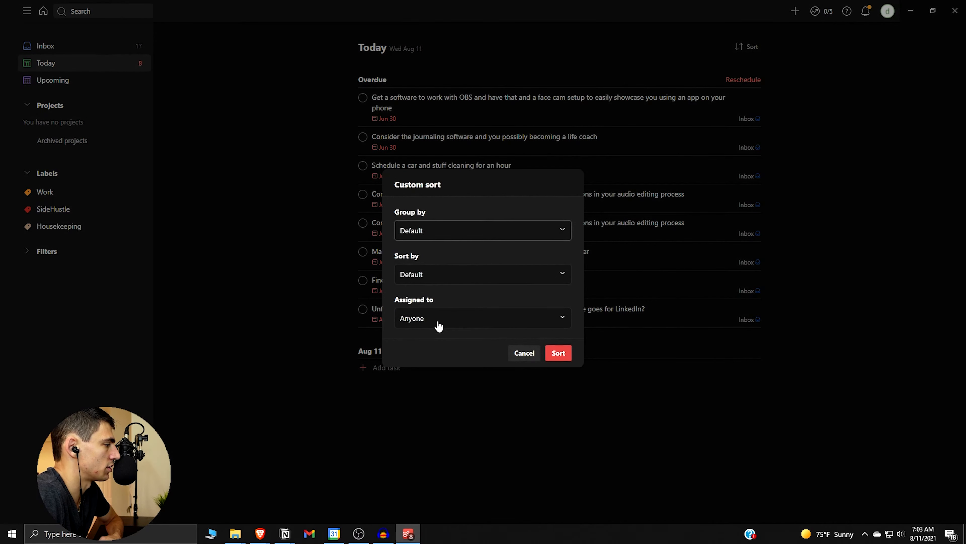
pyautogui.click(482, 317)
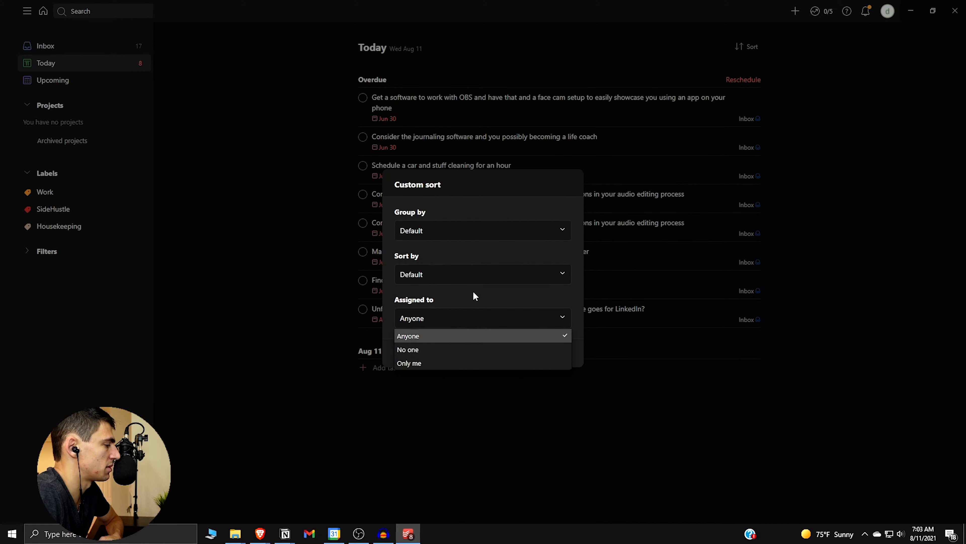
pyautogui.click(483, 274)
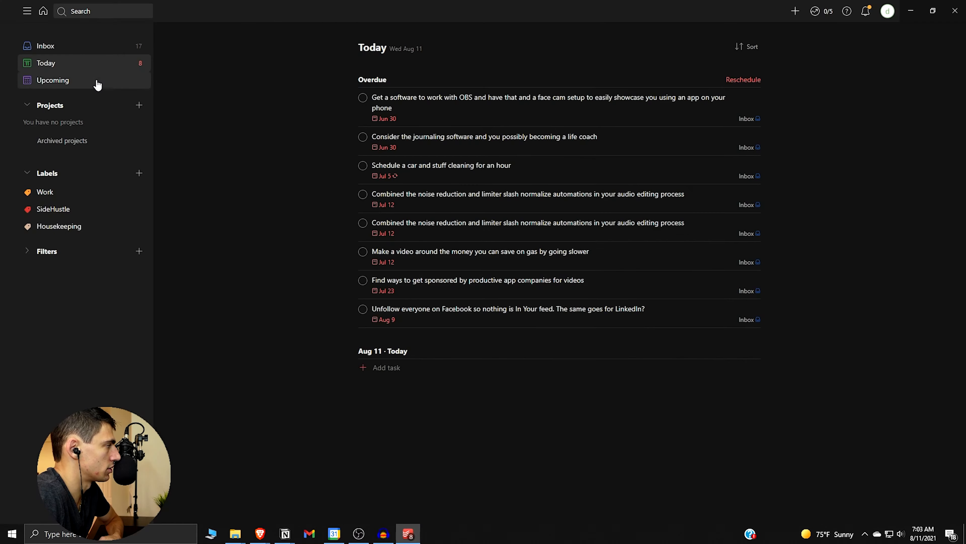
# Switch to the Upcoming view and browse the week from Aug 11 onward.
pyautogui.click(52, 80)
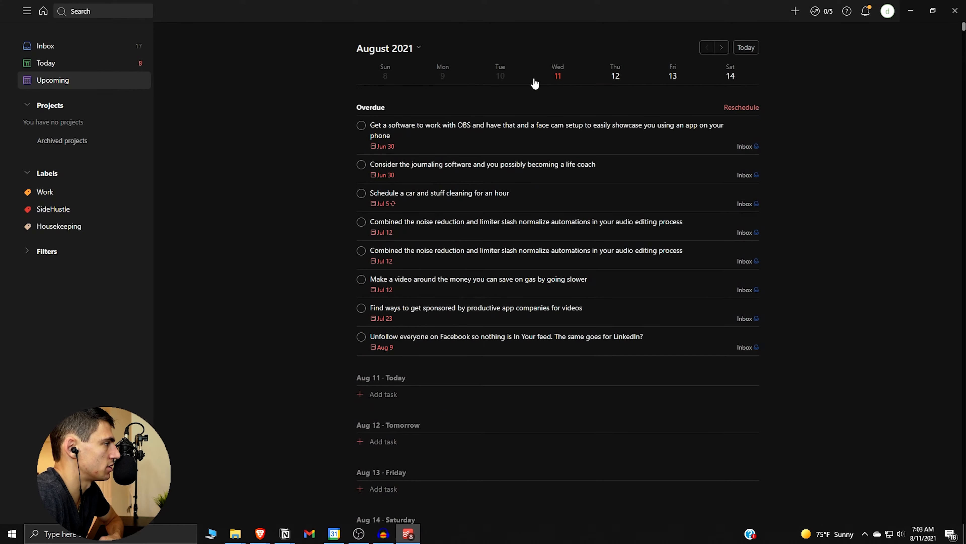
pyautogui.click(730, 72)
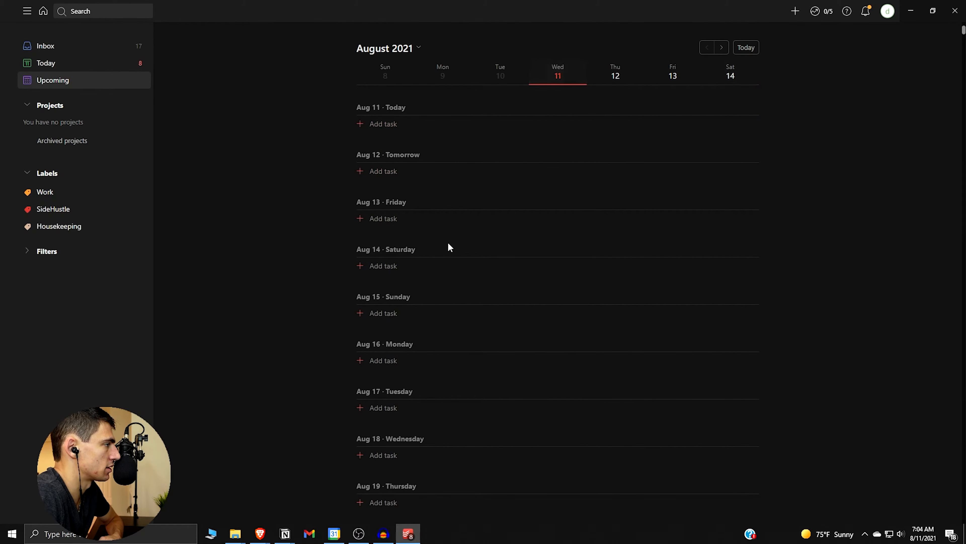
pyautogui.click(745, 48)
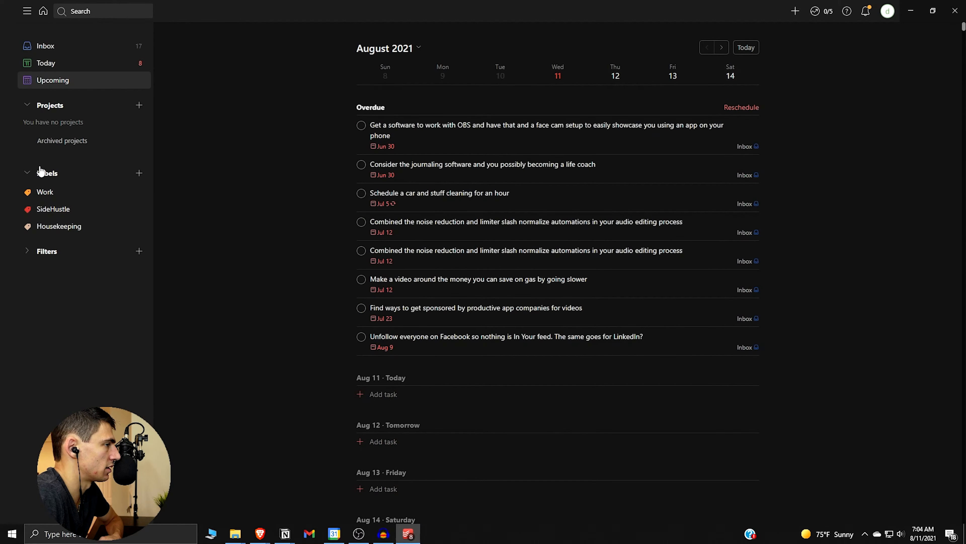
# Add a task 'Example Task Here' with description 'Description Here' under Aug 11.
pyautogui.click(384, 394)
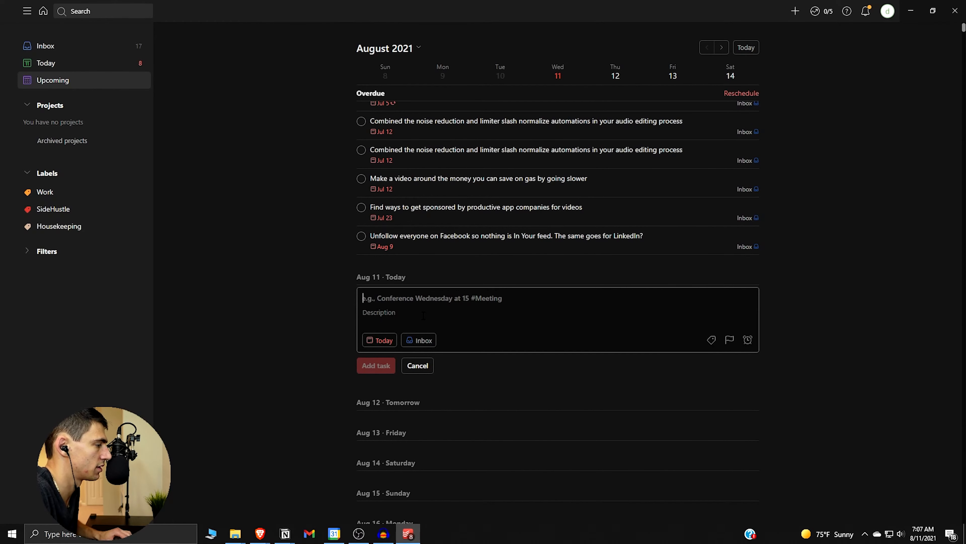
pyautogui.write('Example Task Here')
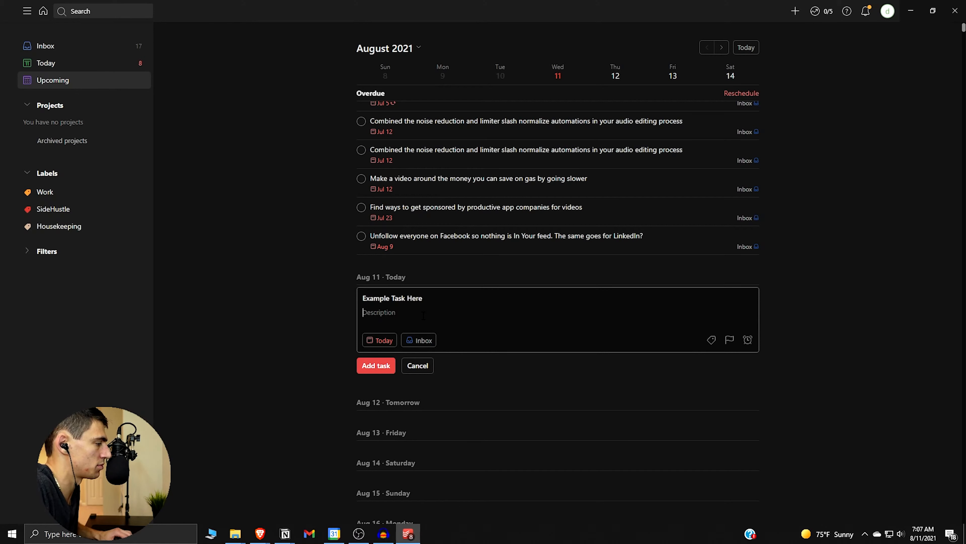
pyautogui.write('Description')
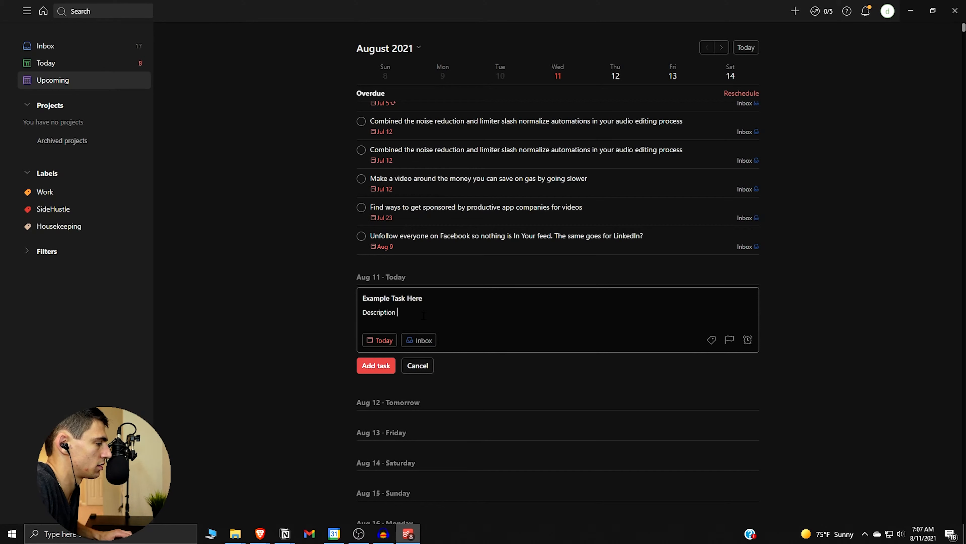
pyautogui.write('Here')
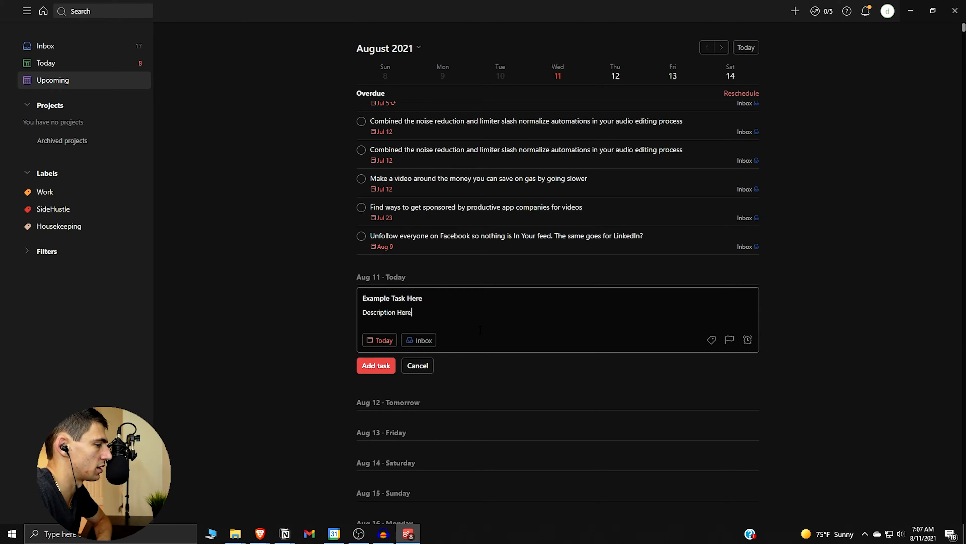
pyautogui.click(379, 340)
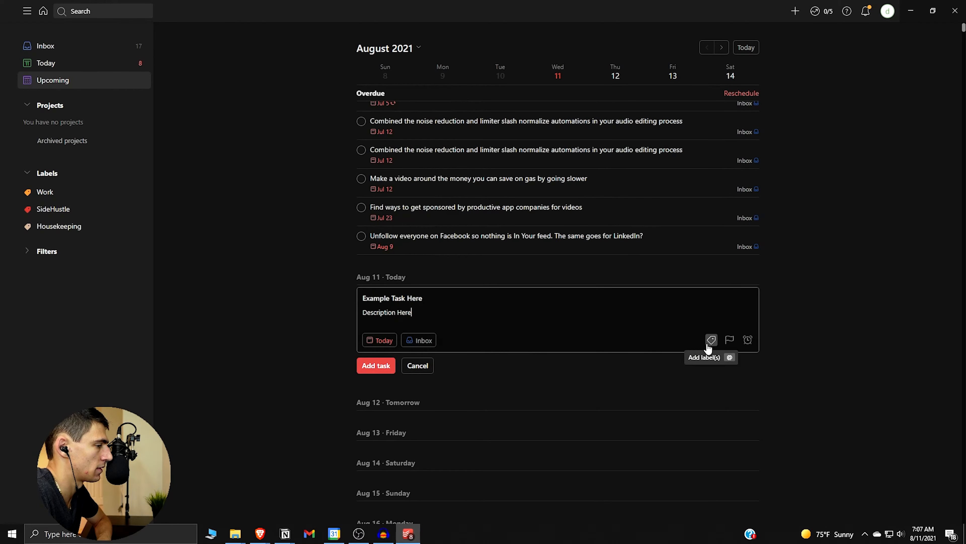
# Give the new task the Work label and dismiss the Go Pro reminder prompt.
pyautogui.click(711, 340)
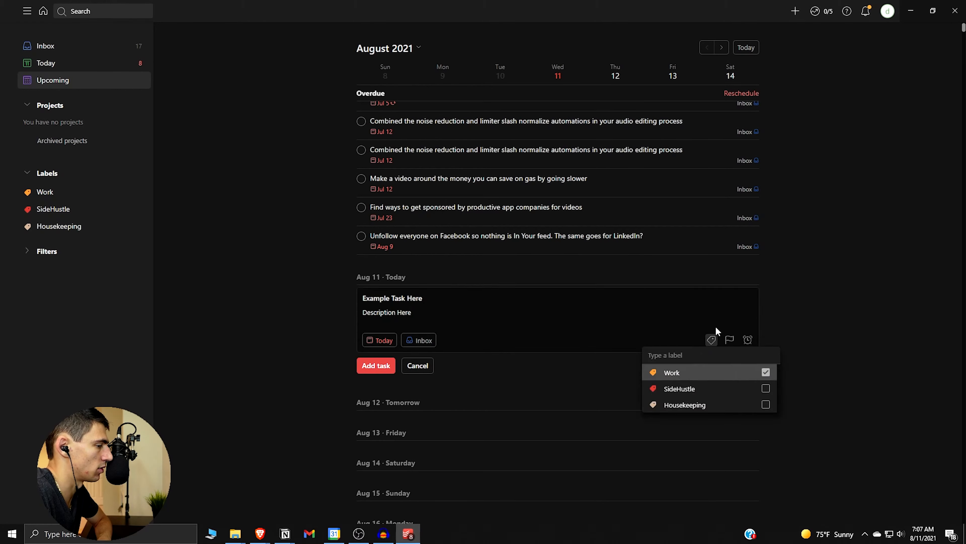
pyautogui.click(730, 340)
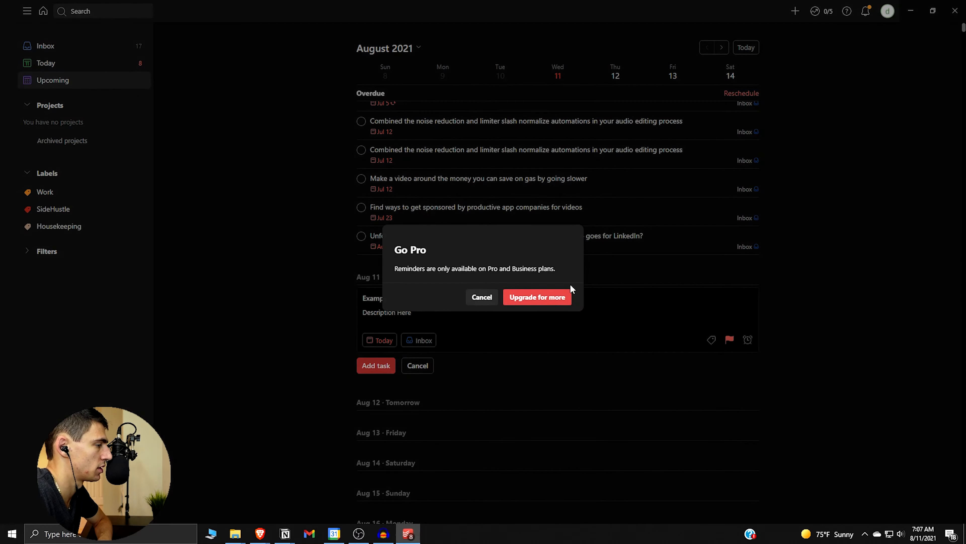
pyautogui.click(482, 296)
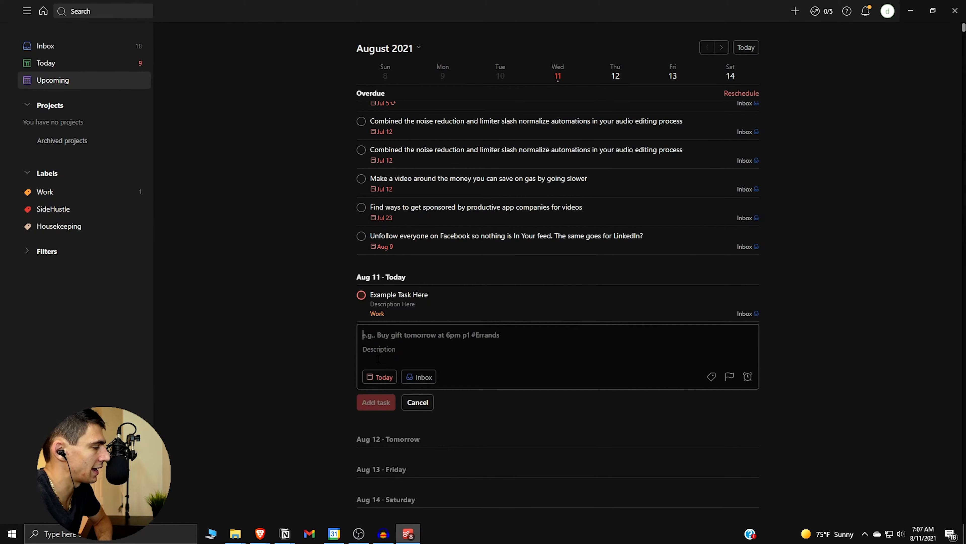
# Post the comment "Here's a comment" on Example Task Here.
pyautogui.click(398, 295)
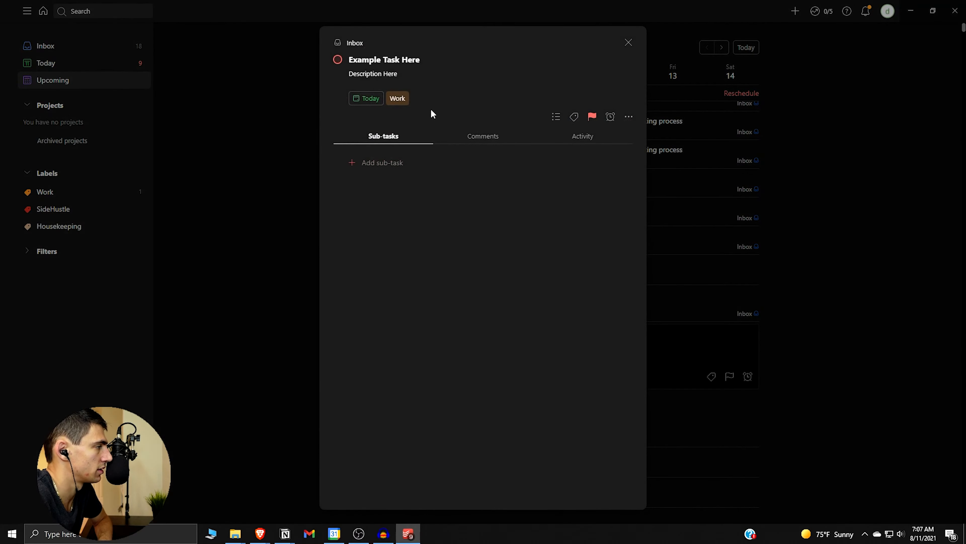
pyautogui.click(483, 137)
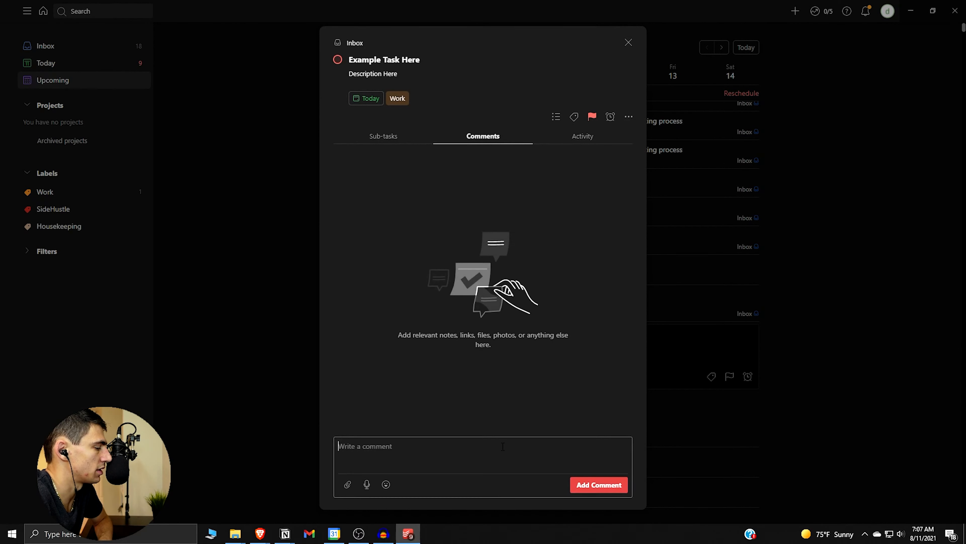
pyautogui.write("Here's a")
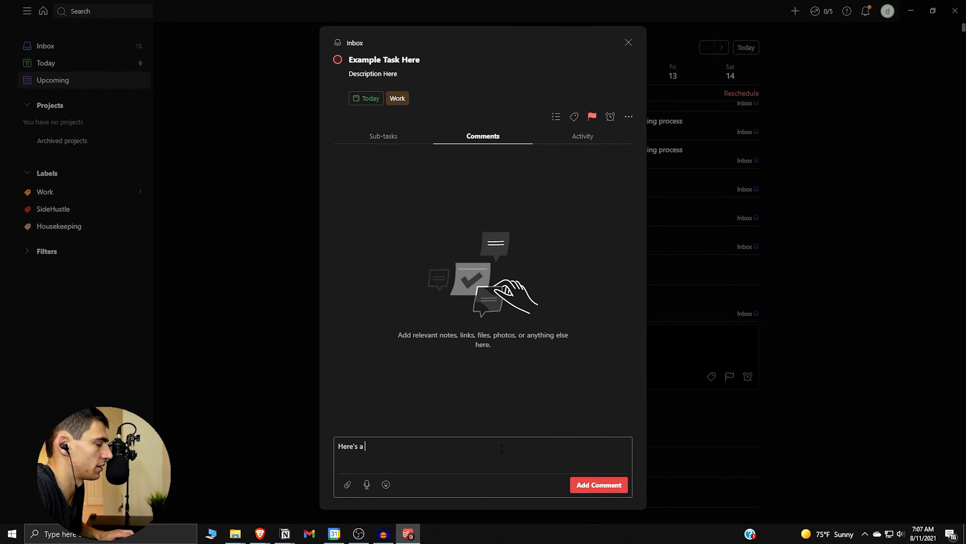
pyautogui.write('comment')
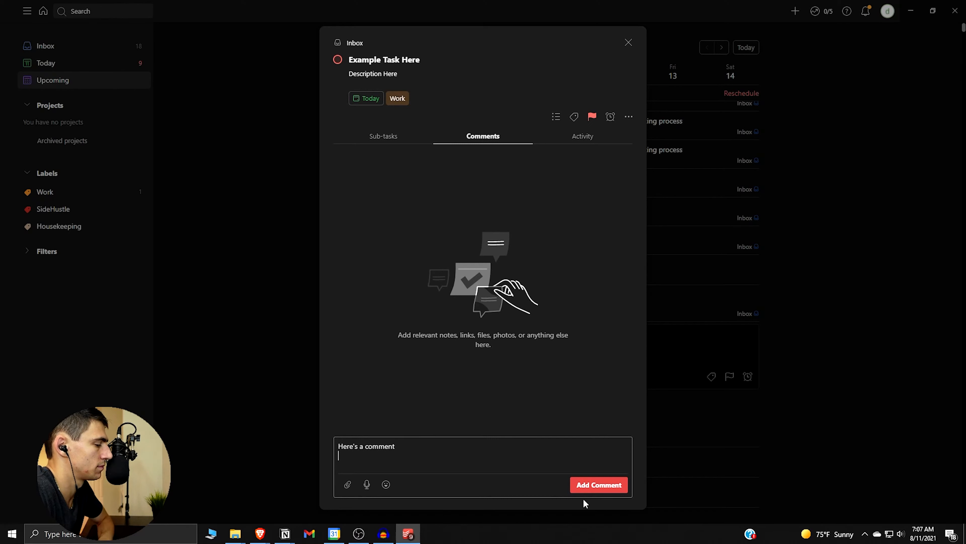
pyautogui.click(598, 485)
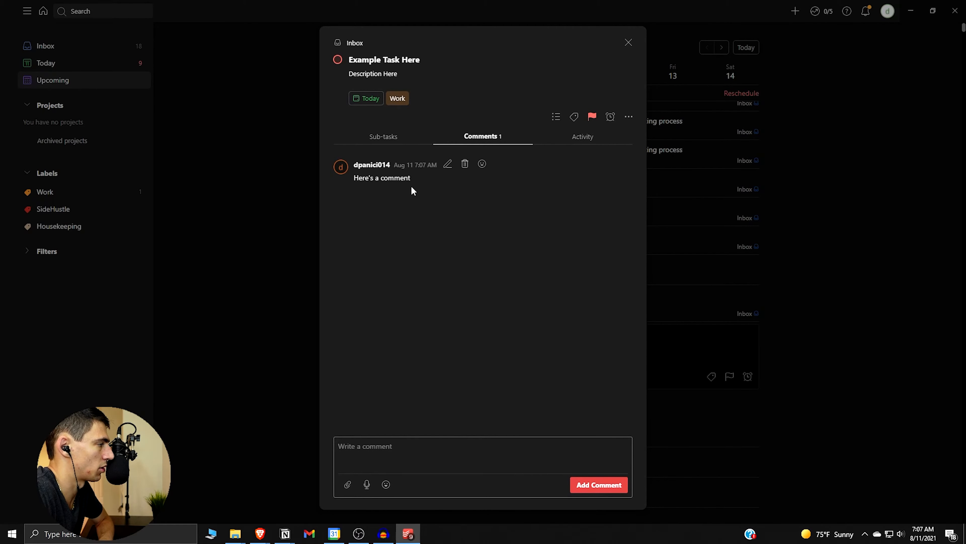
# Add a sub-task named 'Example sub task' to the task.
pyautogui.click(628, 117)
pyautogui.write('Example sub task')
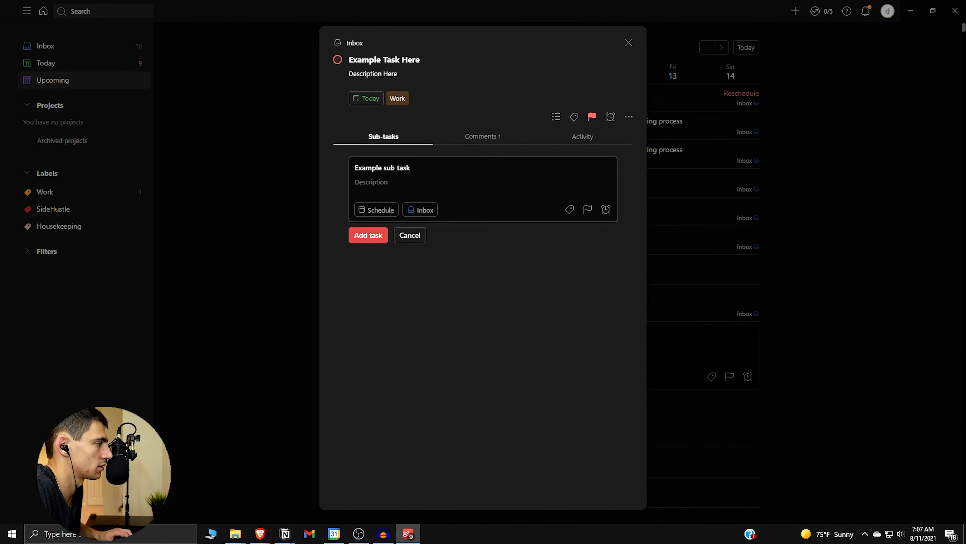
pyautogui.moveTo(381, 210)
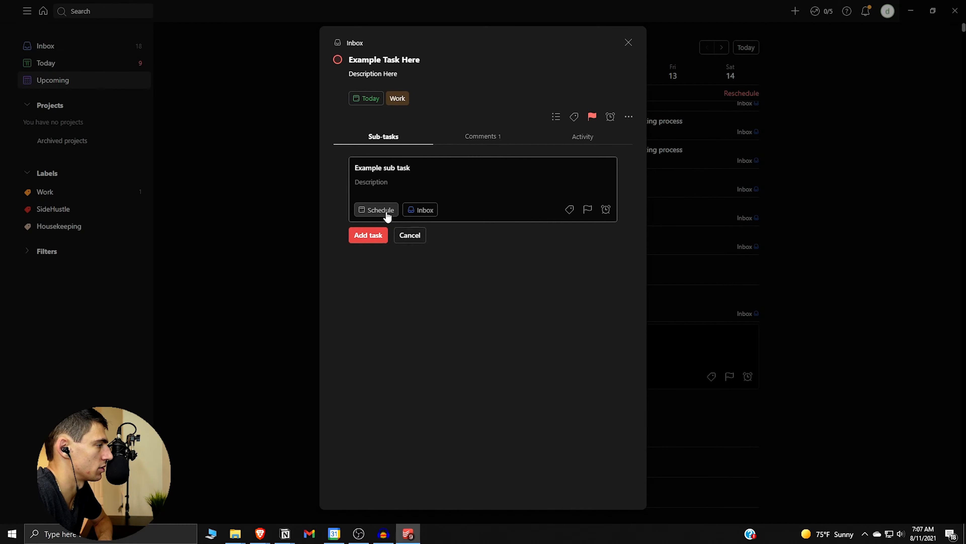
pyautogui.click(366, 98)
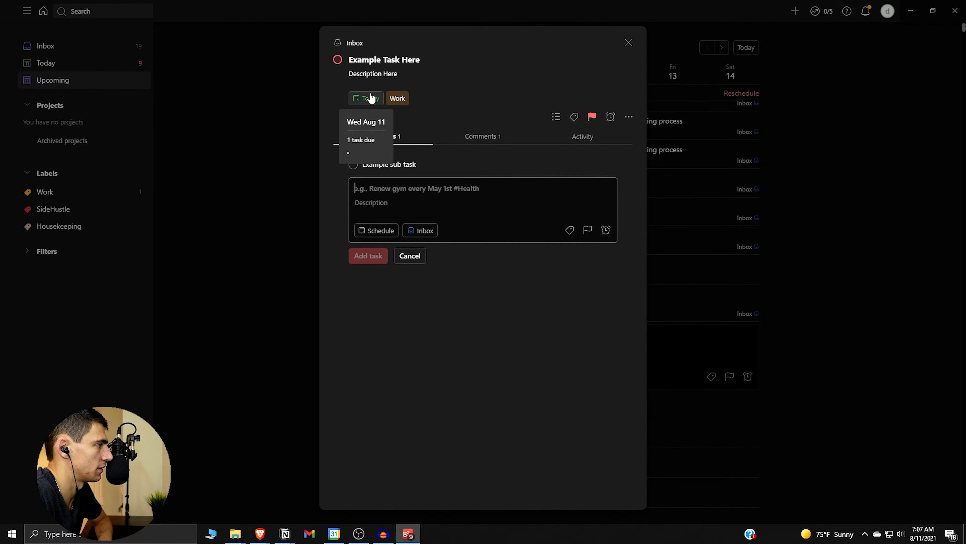
# Reschedule Example Task Here to recur every Monday at 9:00 AM and start creating a new project.
pyautogui.click(365, 99)
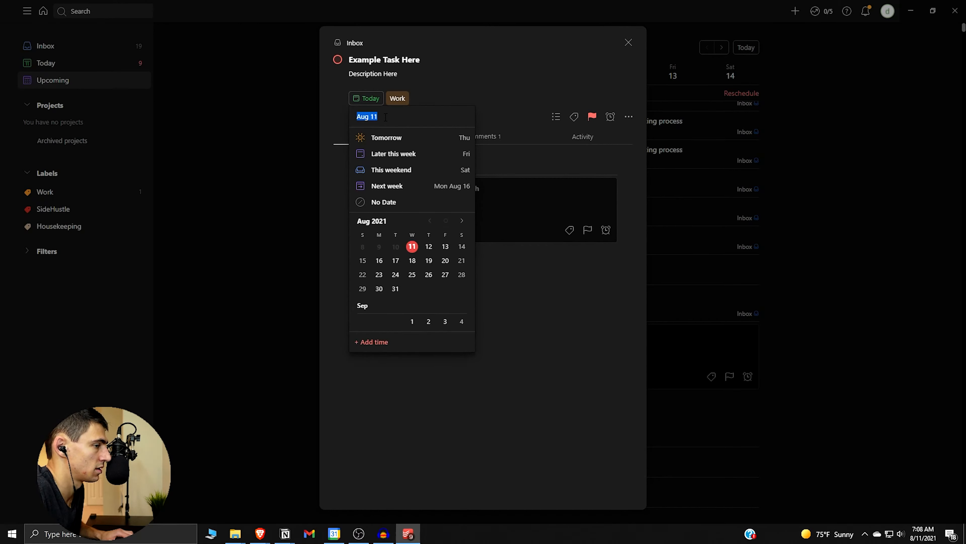
pyautogui.write('e')
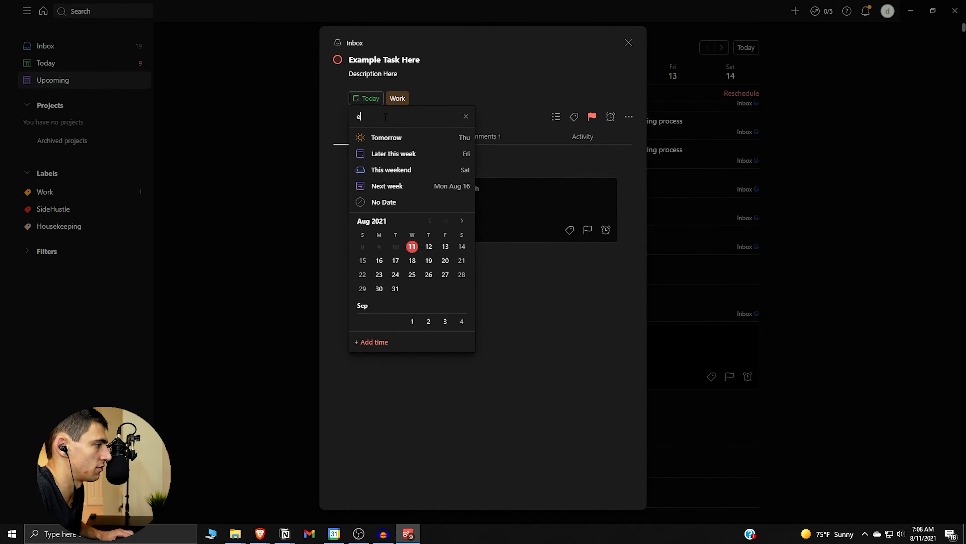
pyautogui.write('very monday at')
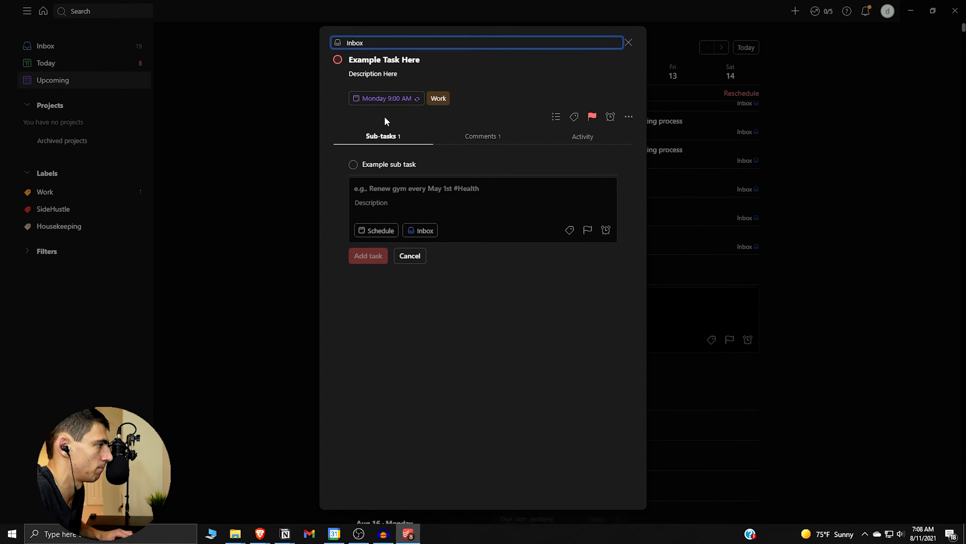
pyautogui.click(385, 98)
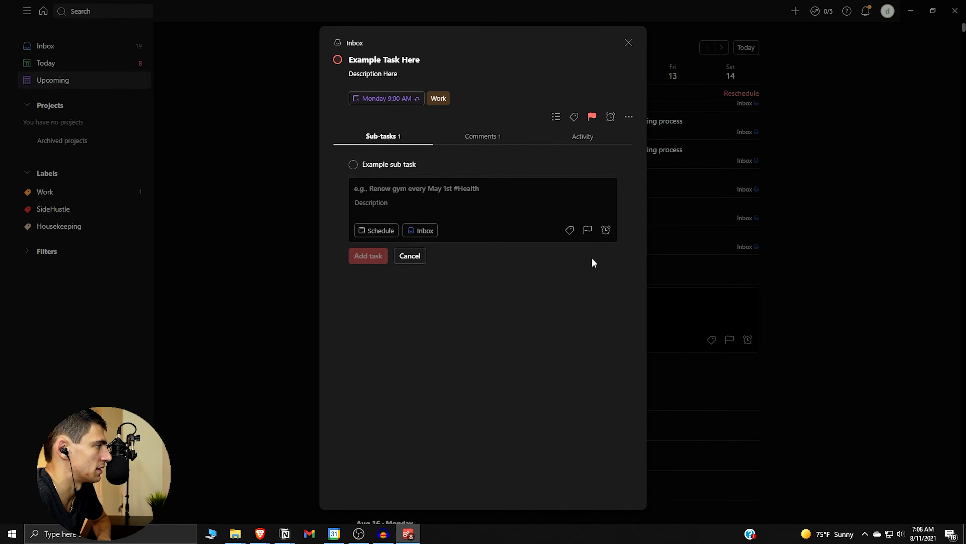
pyautogui.moveTo(563, 122)
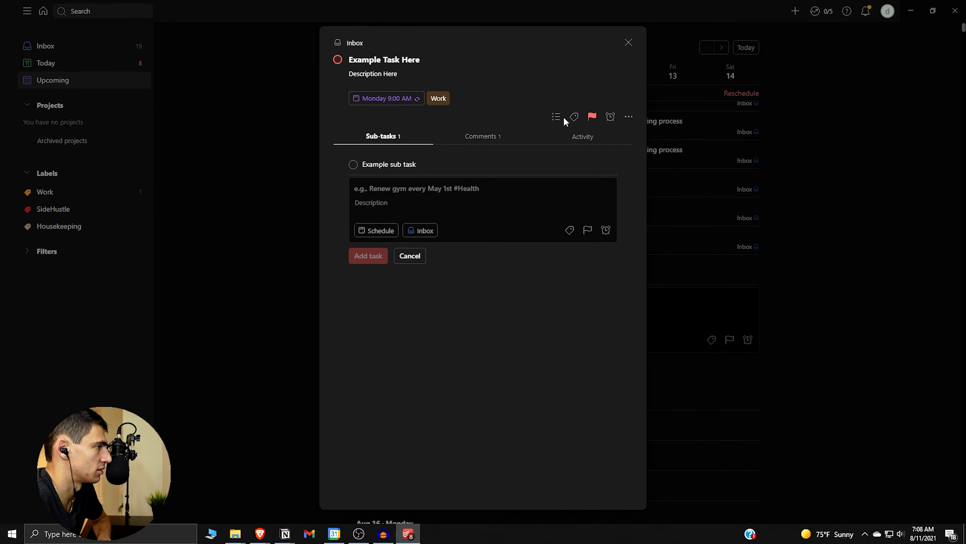
pyautogui.click(382, 98)
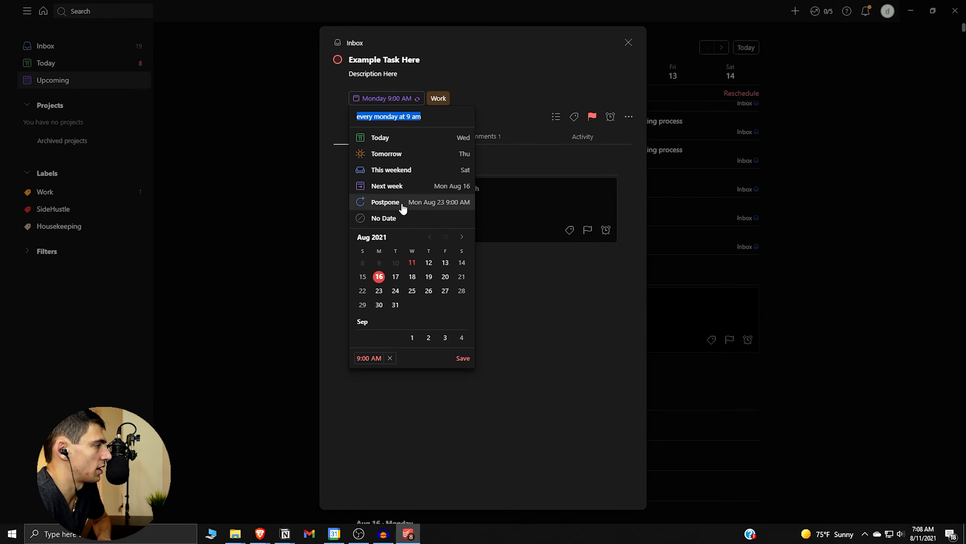
pyautogui.moveTo(414, 316)
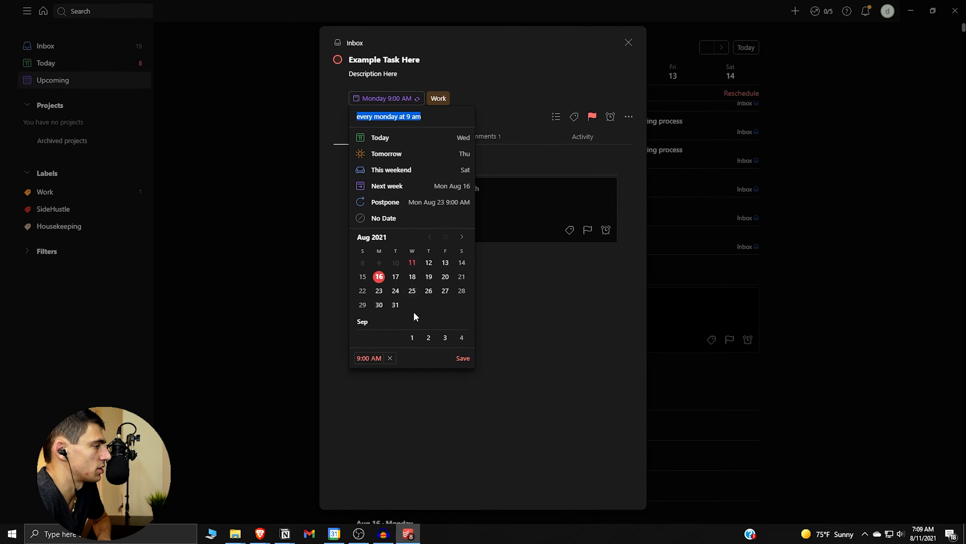
pyautogui.moveTo(587, 341)
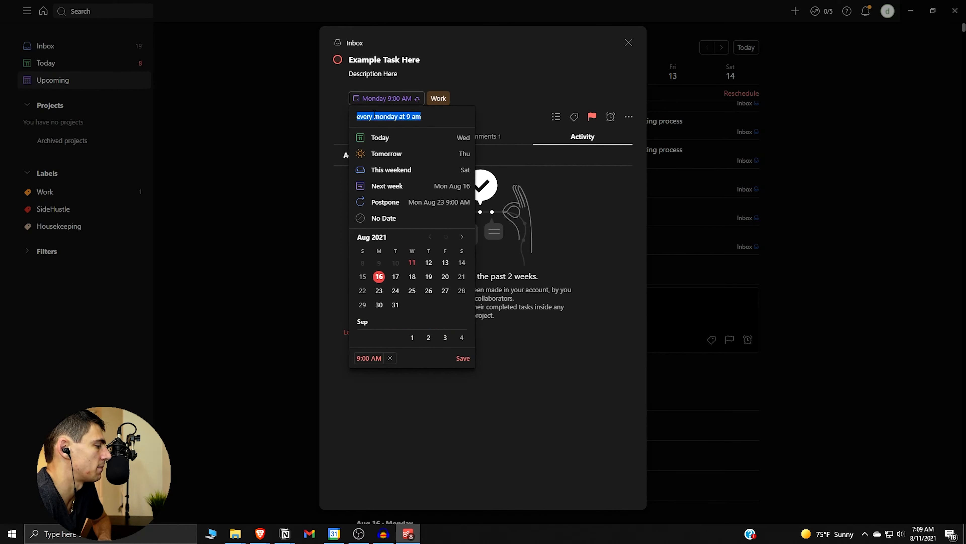
pyautogui.click(472, 335)
pyautogui.write('Notion')
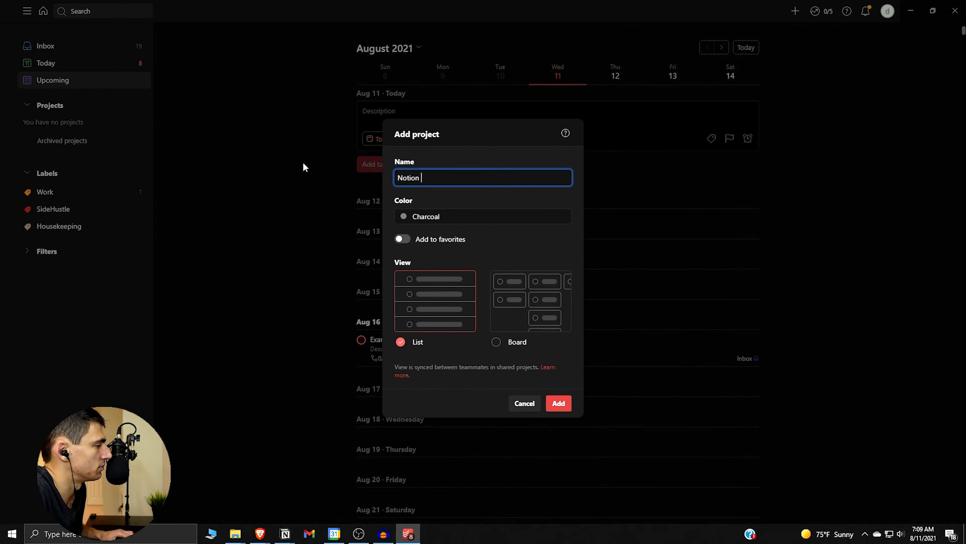
# Create the favourite project 'Notion Videos' with a teal colour and board layout.
pyautogui.write('Videos')
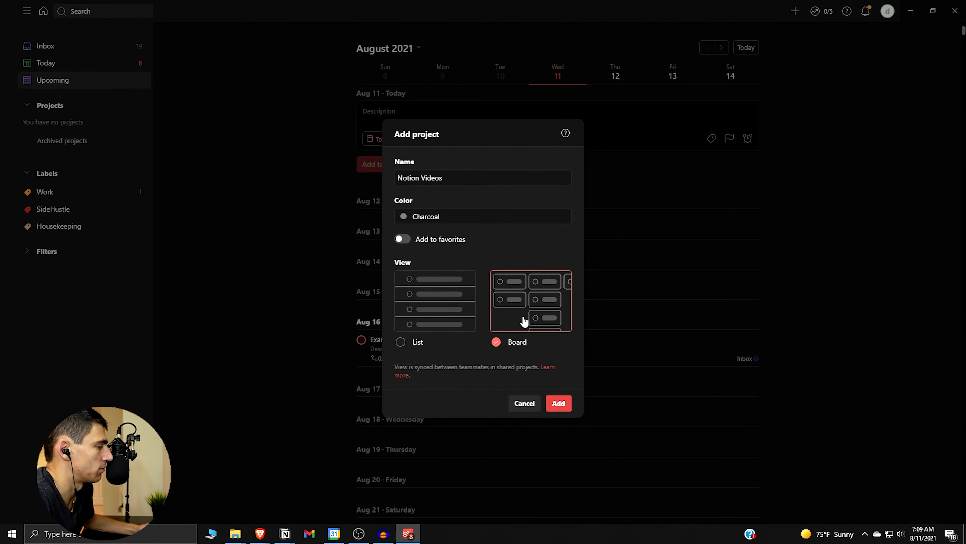
pyautogui.click(402, 239)
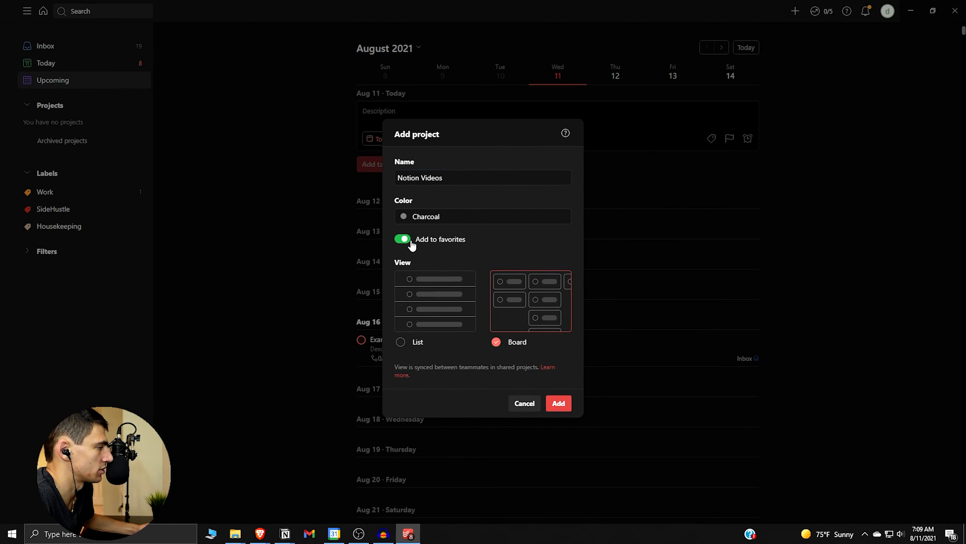
pyautogui.click(483, 216)
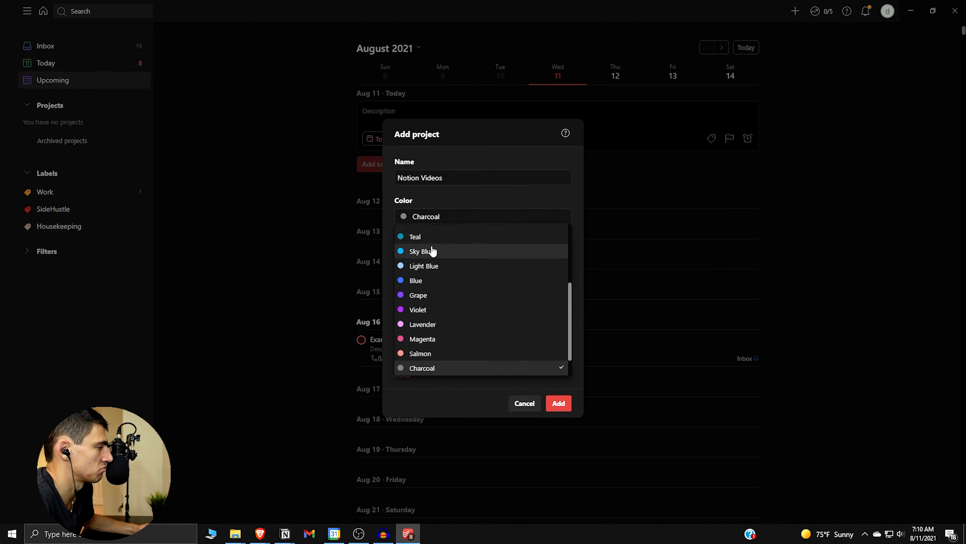
pyautogui.click(414, 236)
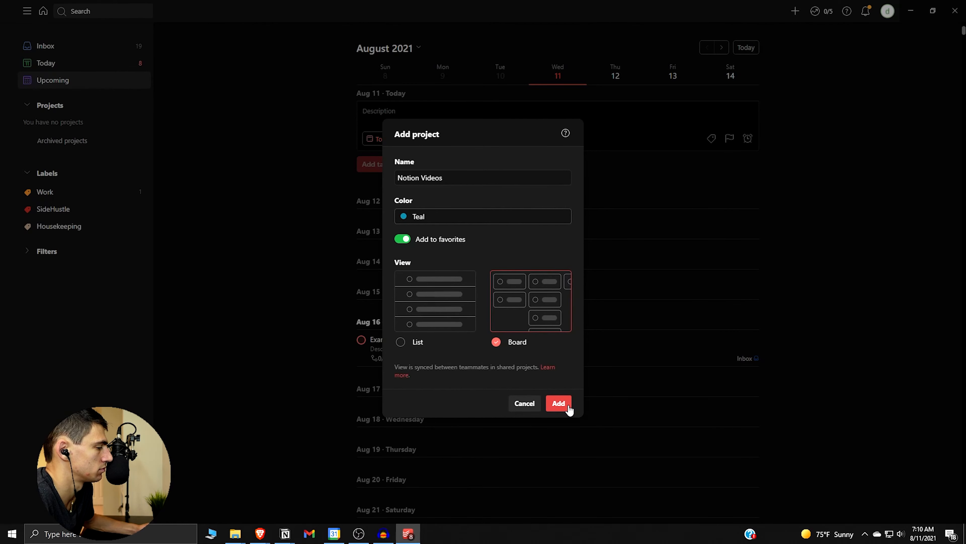
pyautogui.click(558, 404)
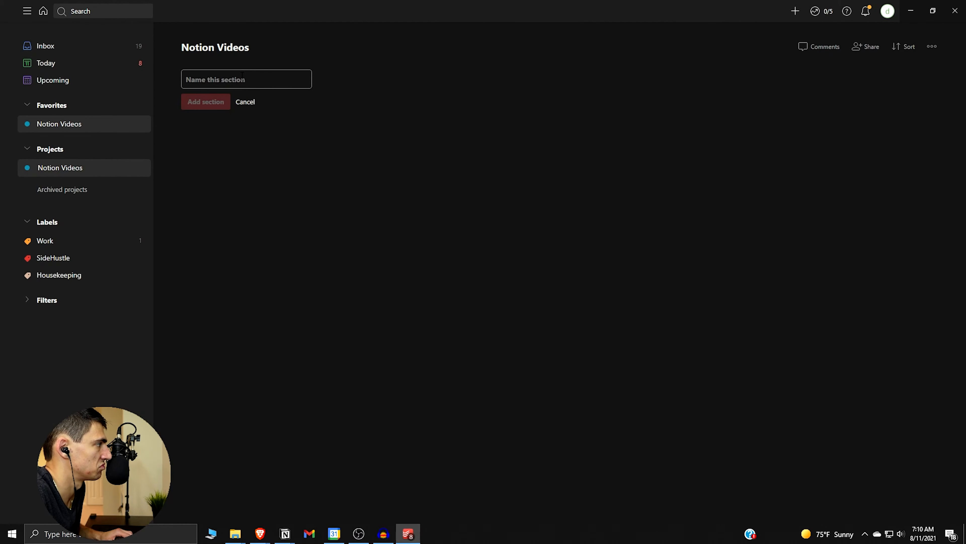
# Add Brainstorm Videos, Write Scripts and Record Videos tasks to the Video Ideas section.
pyautogui.click(206, 102)
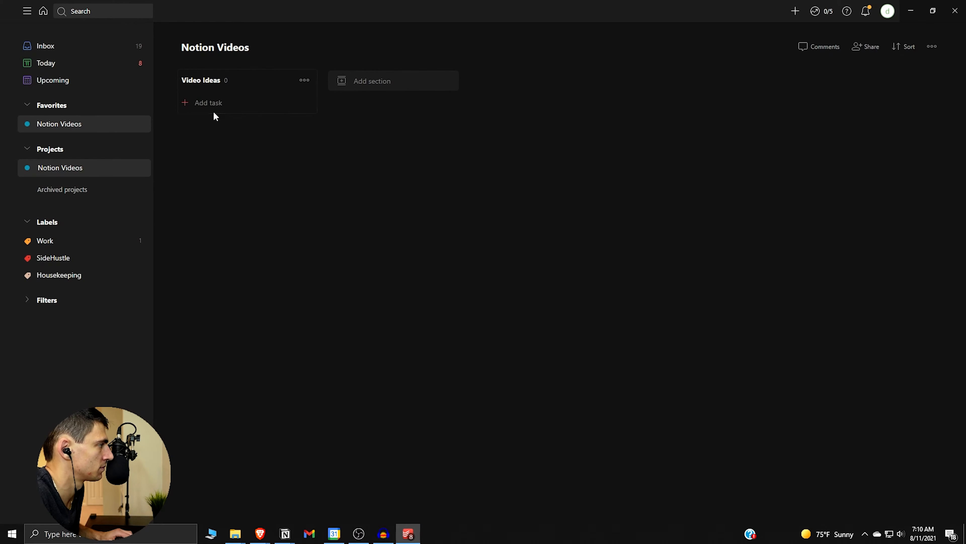
pyautogui.write('Brainstorm Videos')
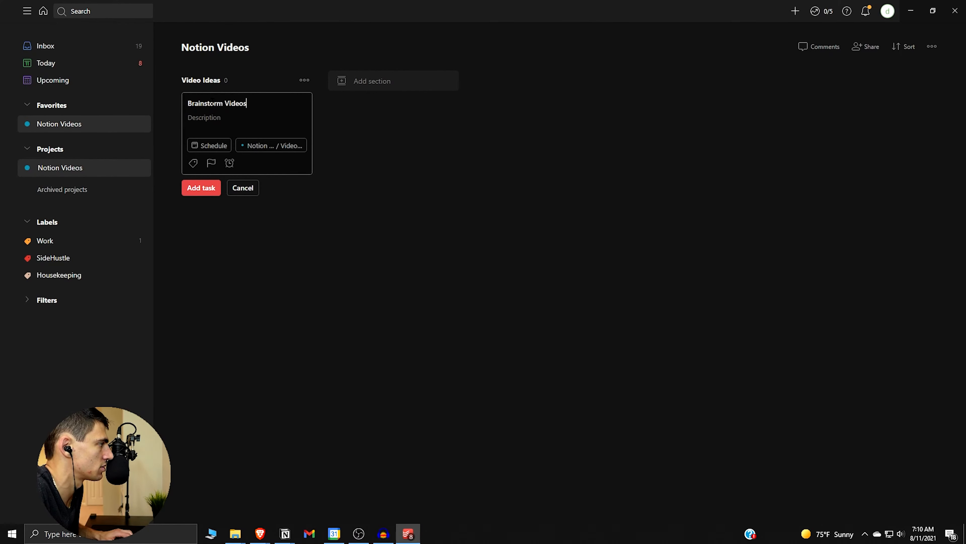
pyautogui.click(201, 188)
pyautogui.write('Re')
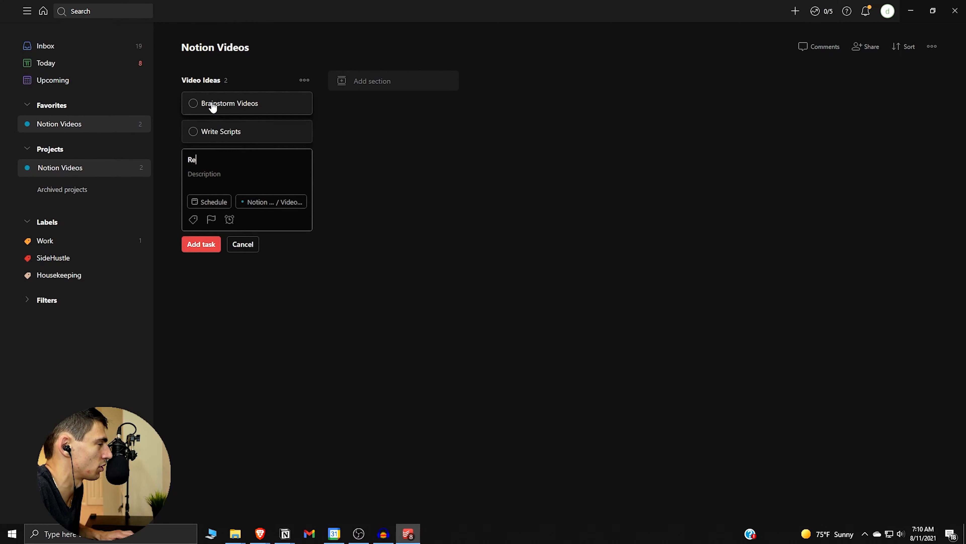
pyautogui.click(201, 244)
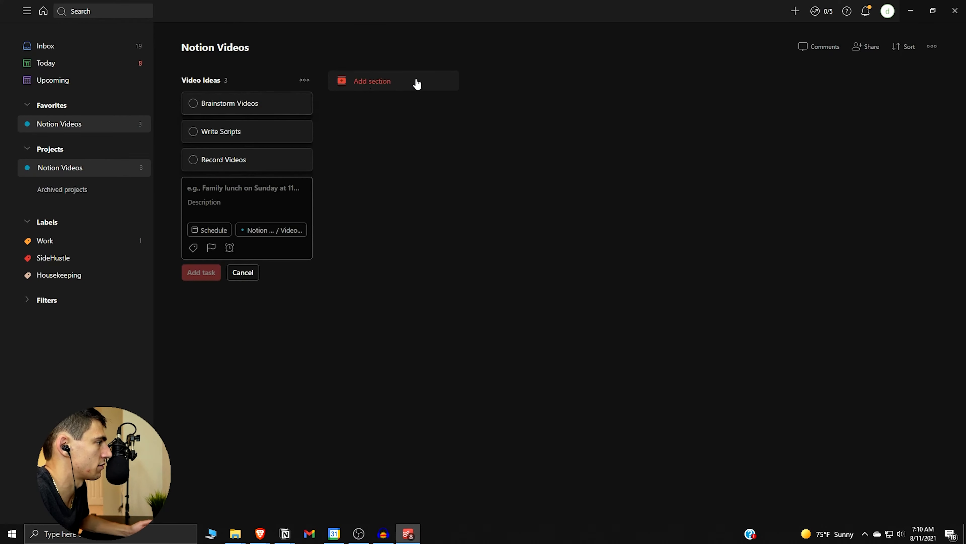
pyautogui.click(372, 81)
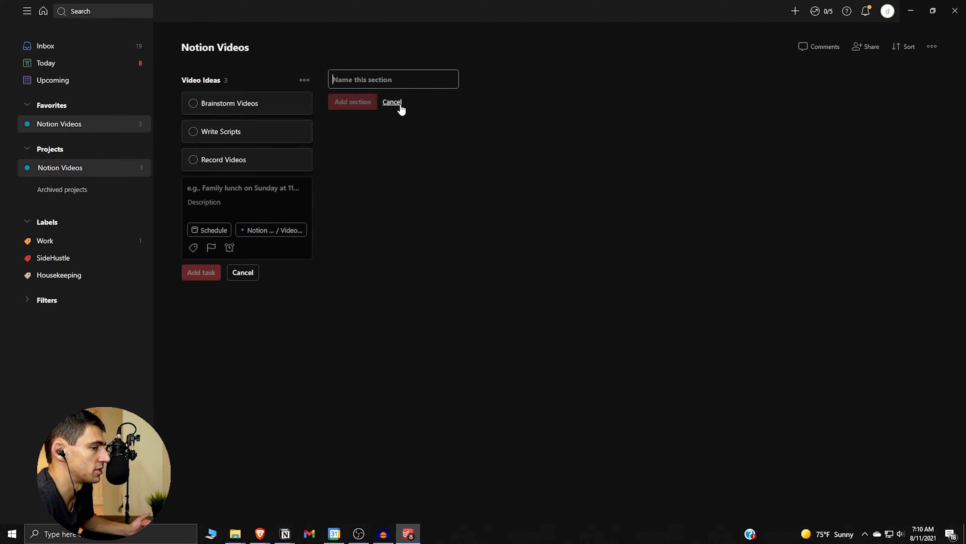
pyautogui.moveTo(249, 103)
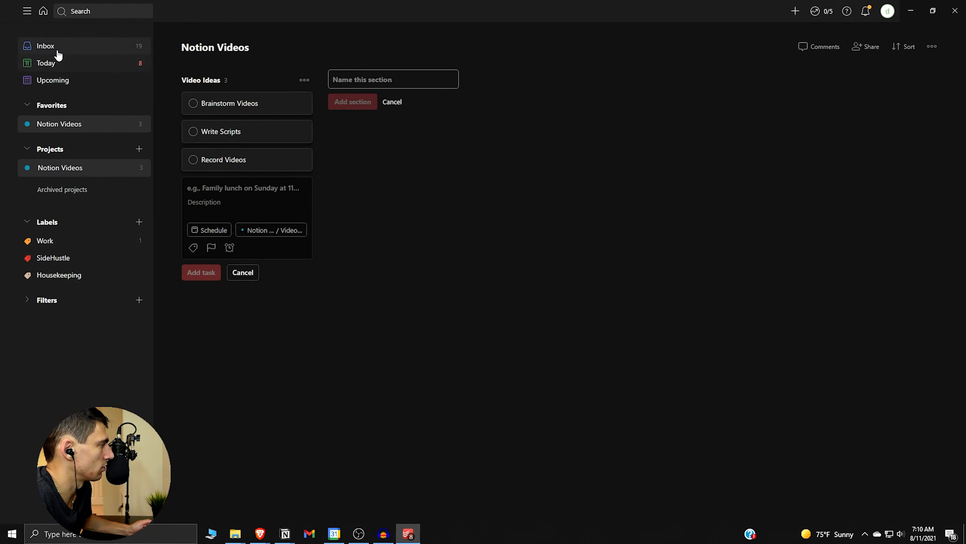
# Move Example Task Here from the Inbox into Notion Videos / Video Ideas.
pyautogui.click(44, 46)
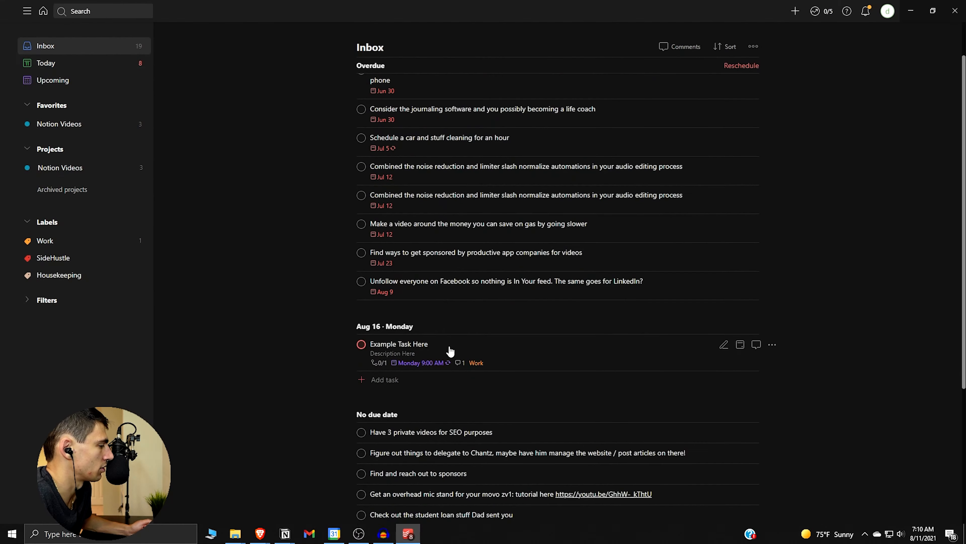
pyautogui.click(398, 344)
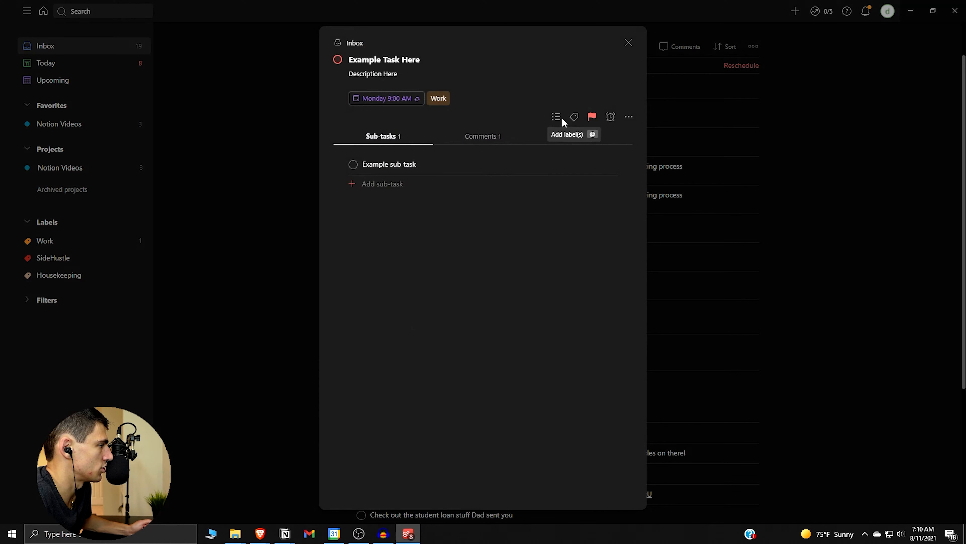
pyautogui.click(555, 117)
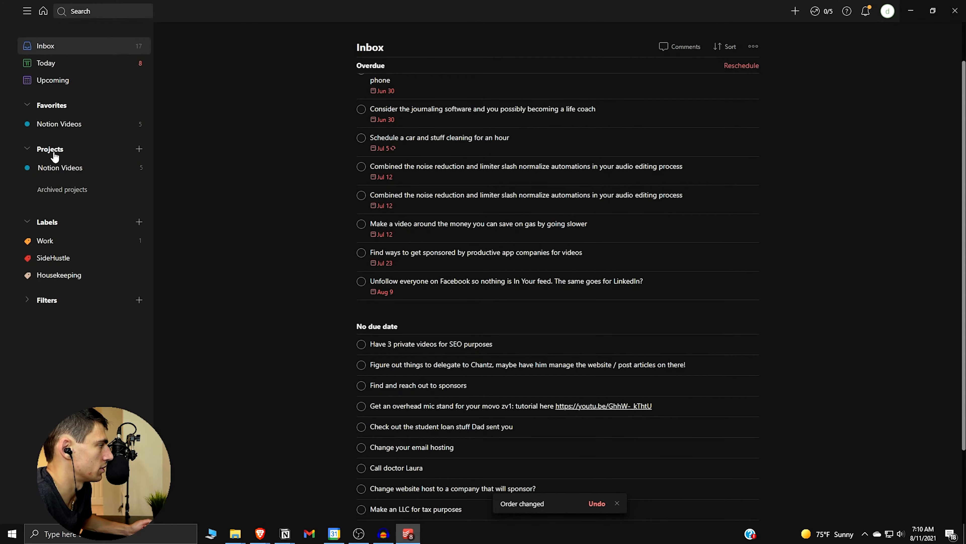
pyautogui.click(60, 168)
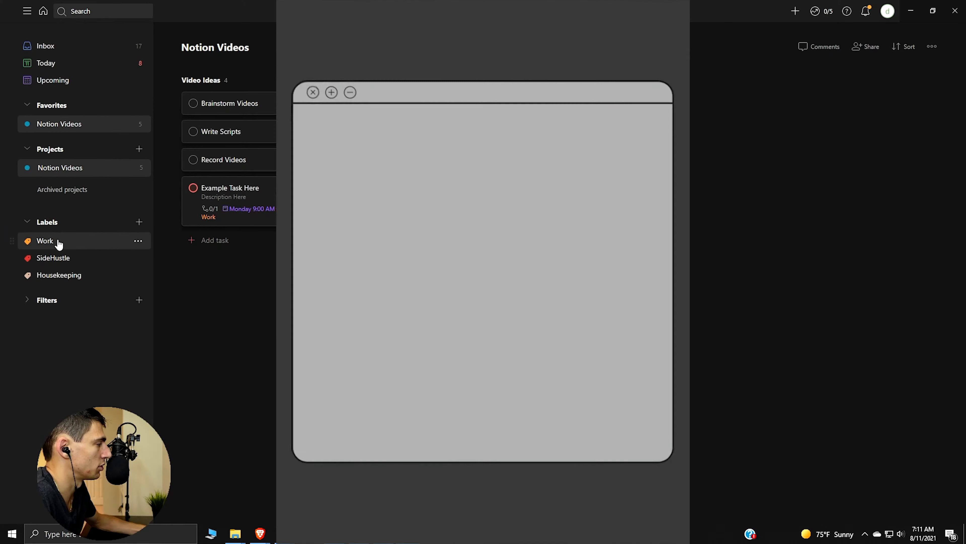
pyautogui.click(230, 188)
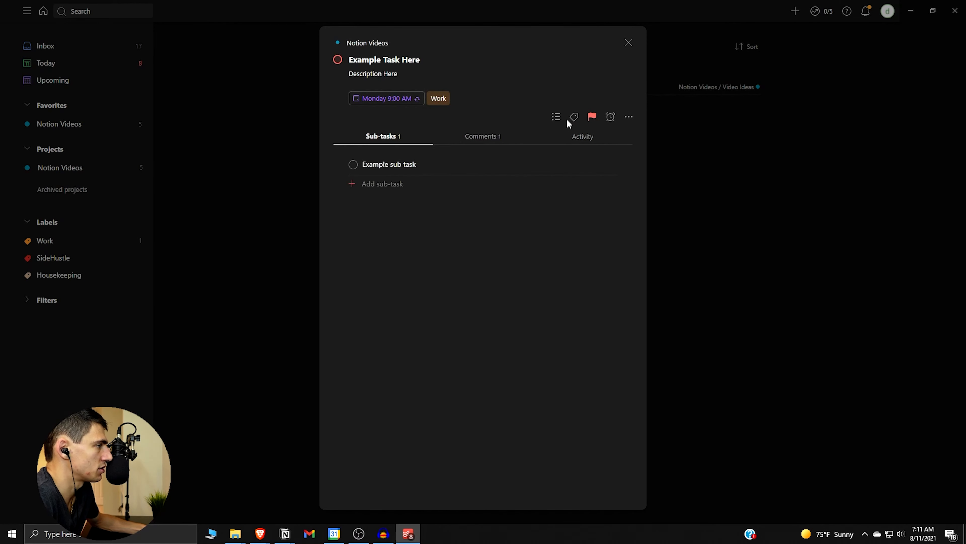
# Replace the task's Work label with SideHustle.
pyautogui.click(573, 118)
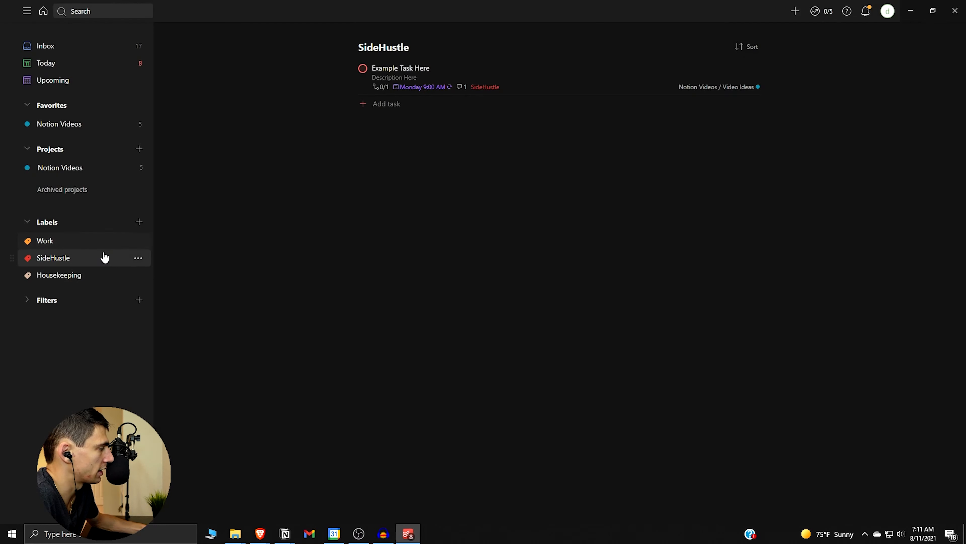
pyautogui.moveTo(575, 85)
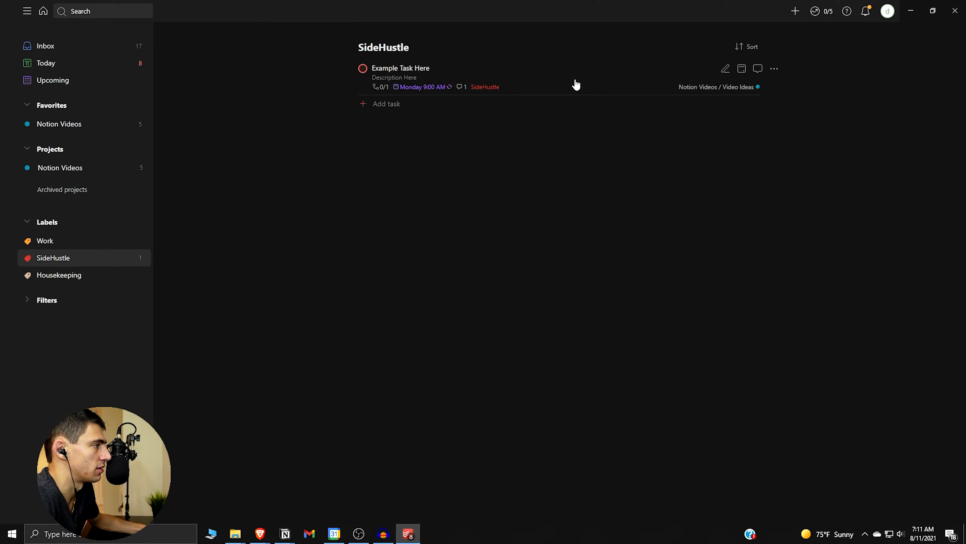
pyautogui.click(400, 68)
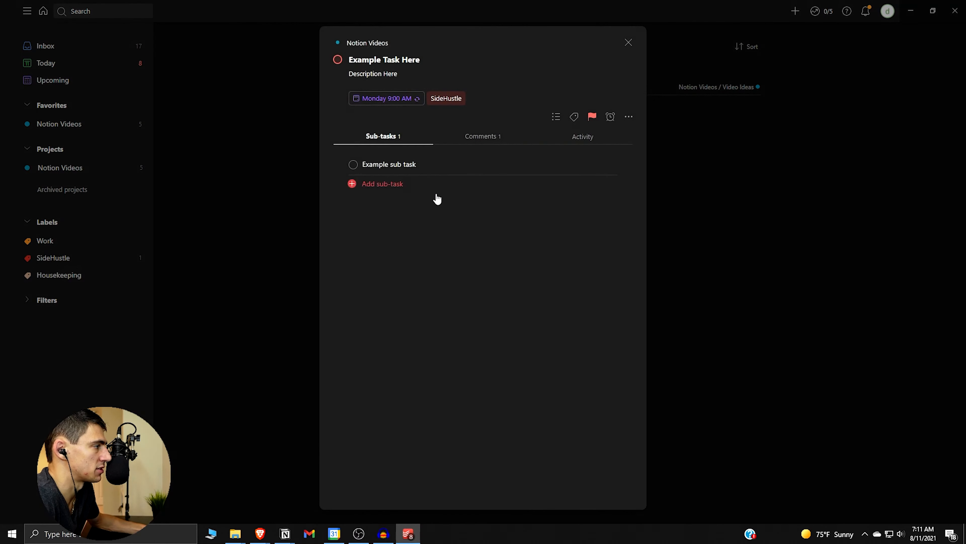
# Duplicate Example Task Here twice without comments and give each copy a different priority flag.
pyautogui.click(628, 41)
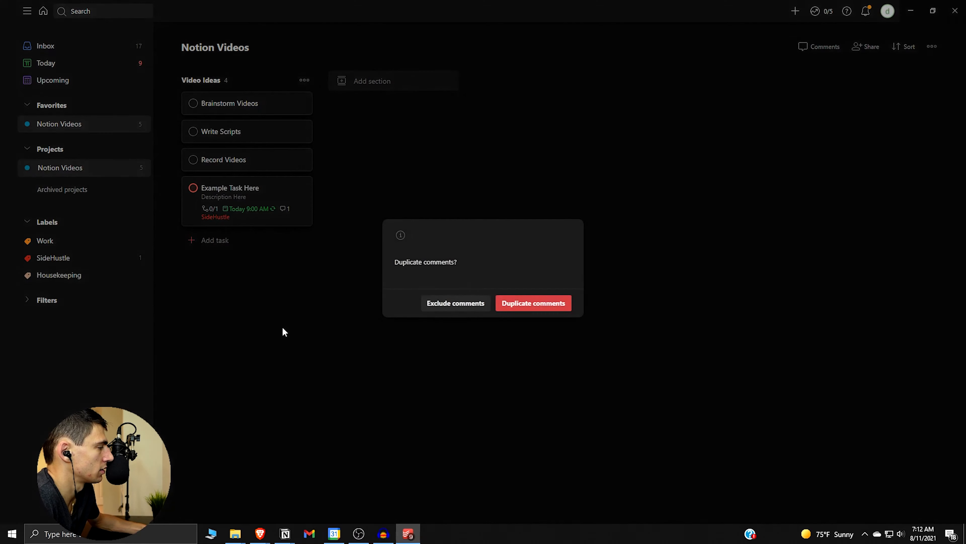
pyautogui.click(532, 303)
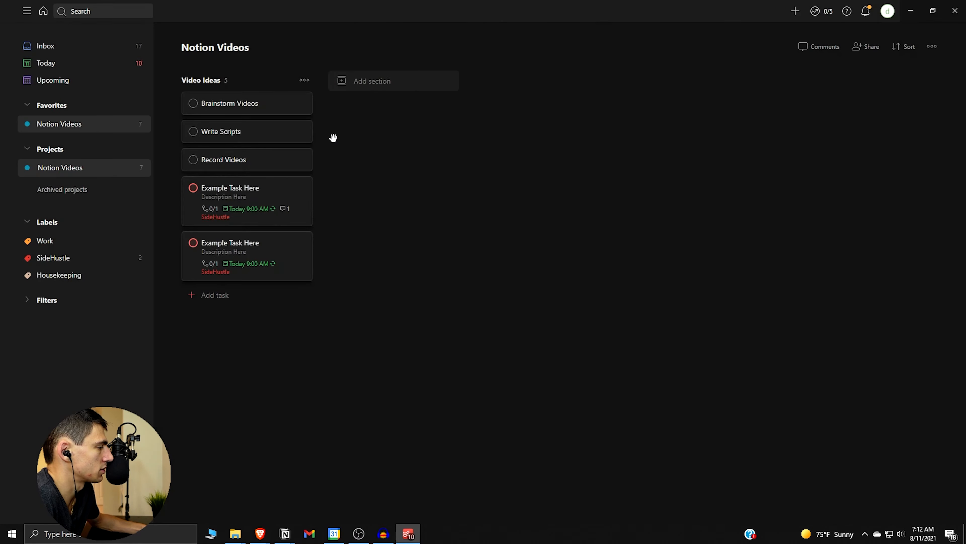
pyautogui.rightClick(247, 255)
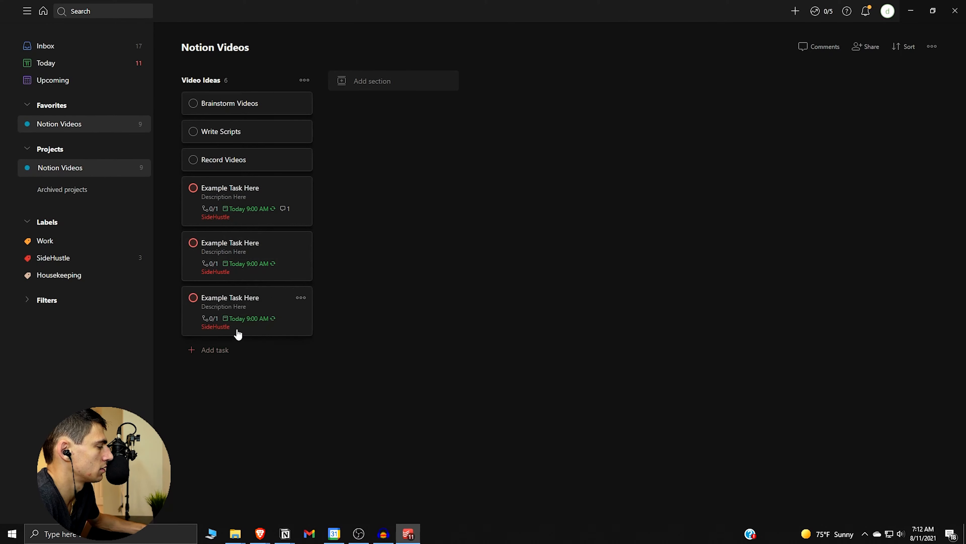
pyautogui.click(230, 297)
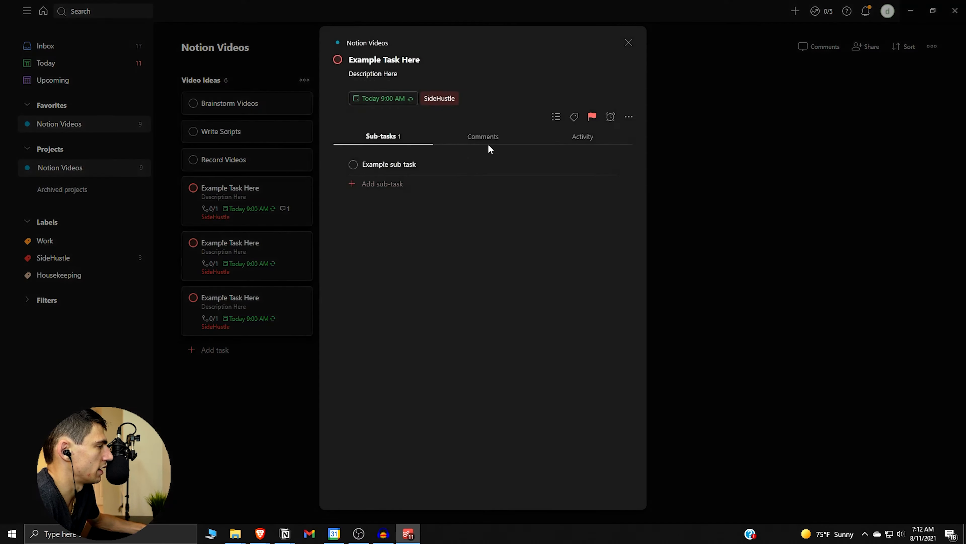
pyautogui.click(592, 116)
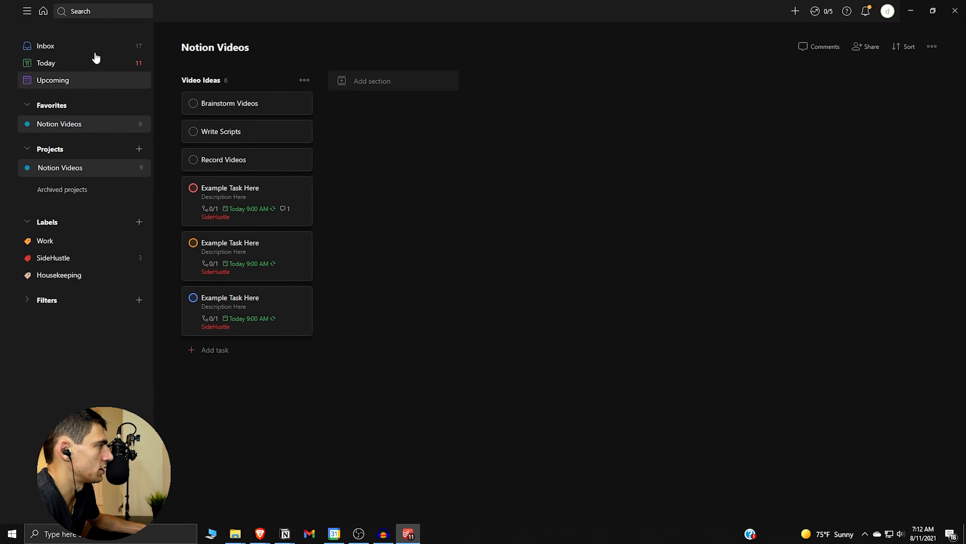
# Sort the Today list by priority.
pyautogui.click(907, 46)
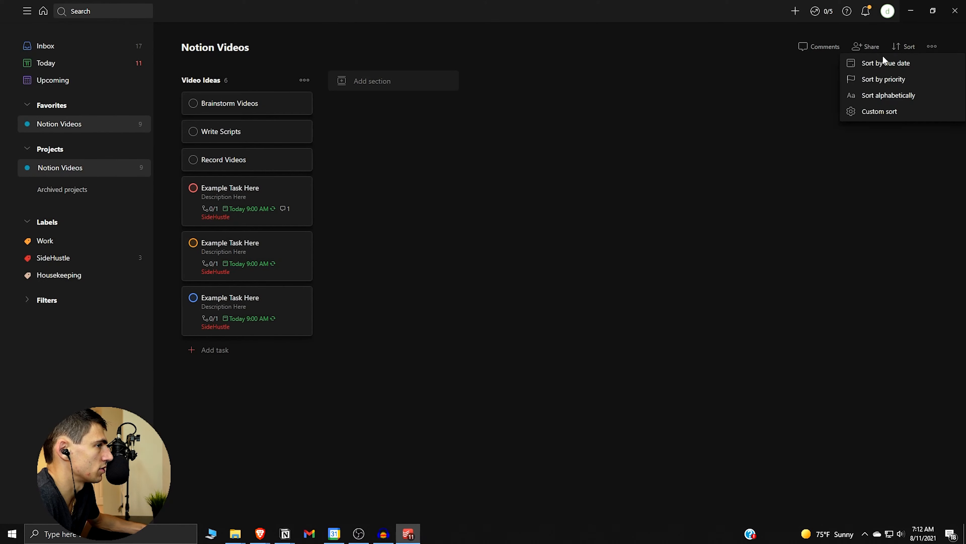
pyautogui.click(883, 79)
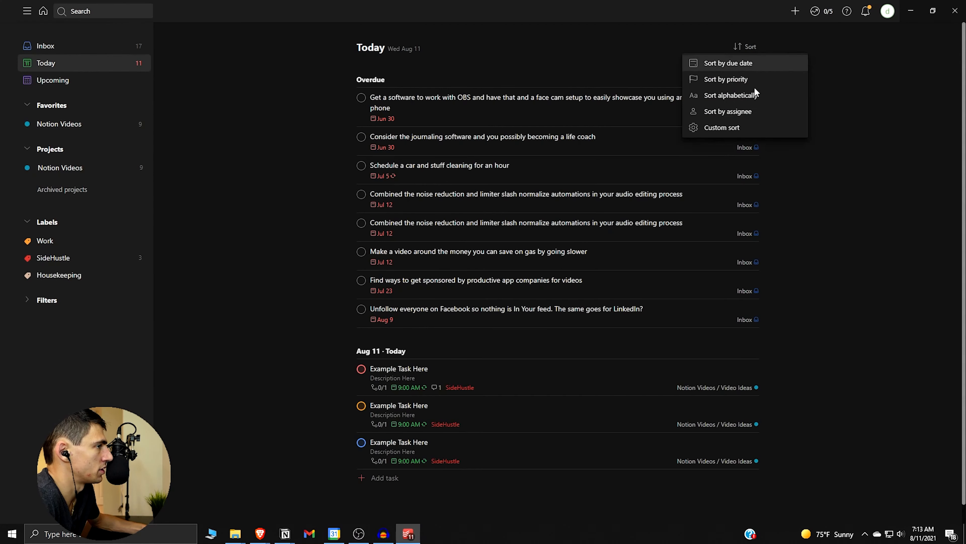
pyautogui.click(726, 79)
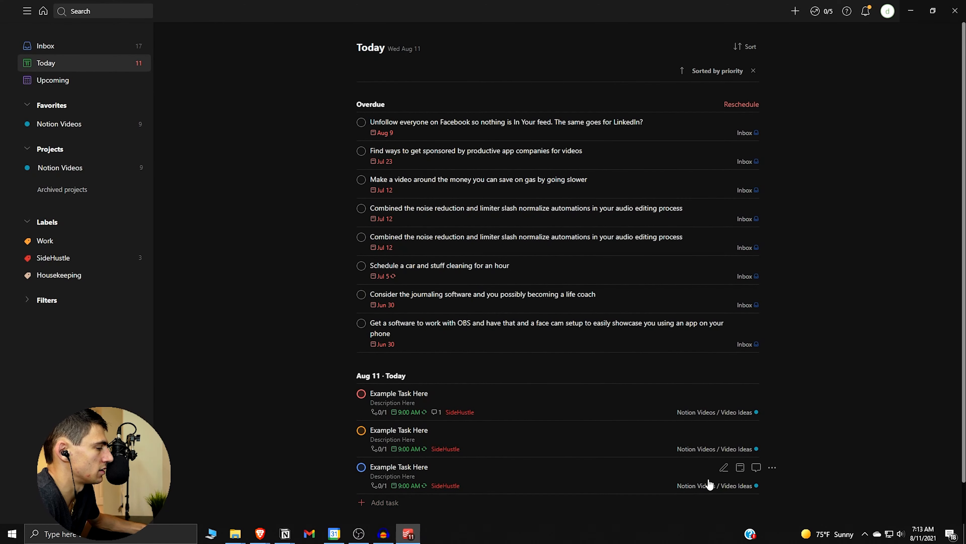
pyautogui.moveTo(544, 400)
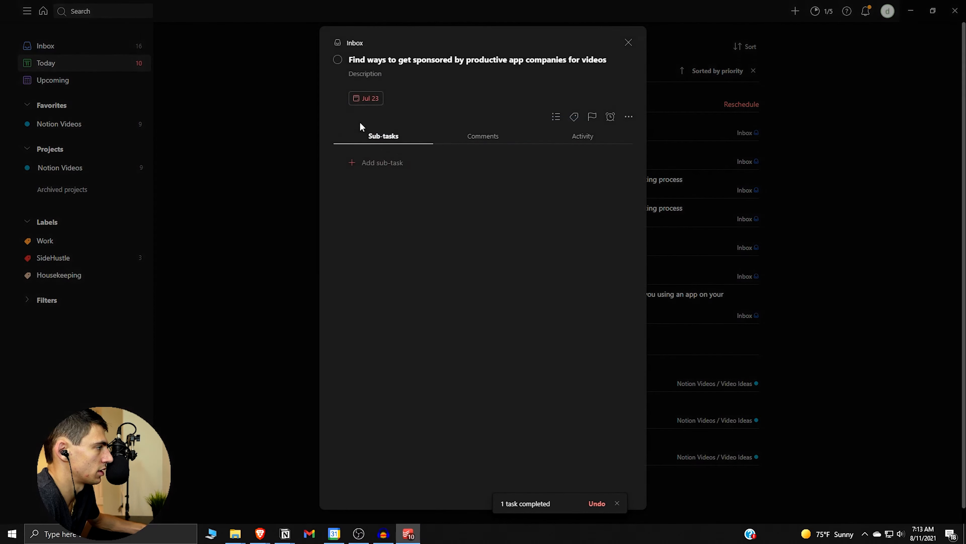
# Complete the three overdue tasks, including the sponsorship task, and dismiss the daily goal notice.
pyautogui.click(628, 42)
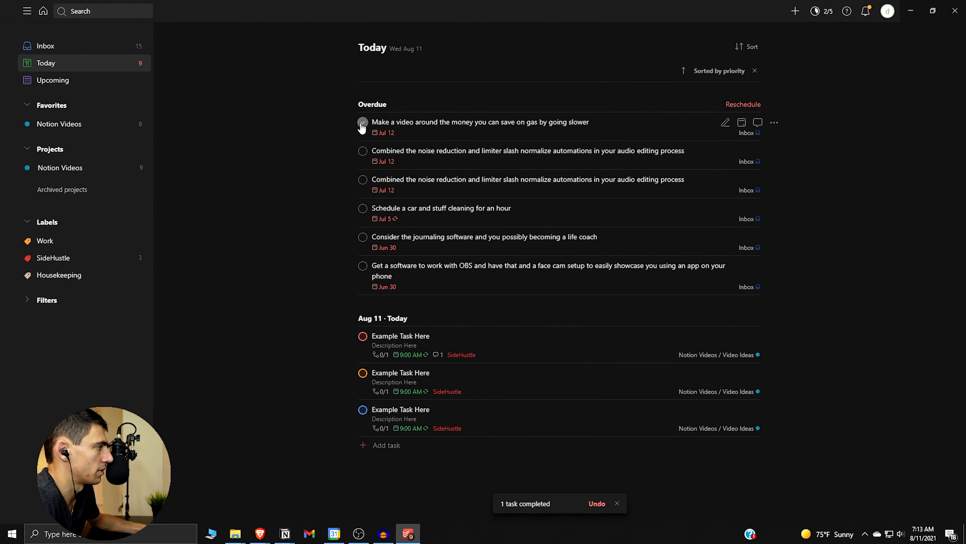
pyautogui.click(363, 123)
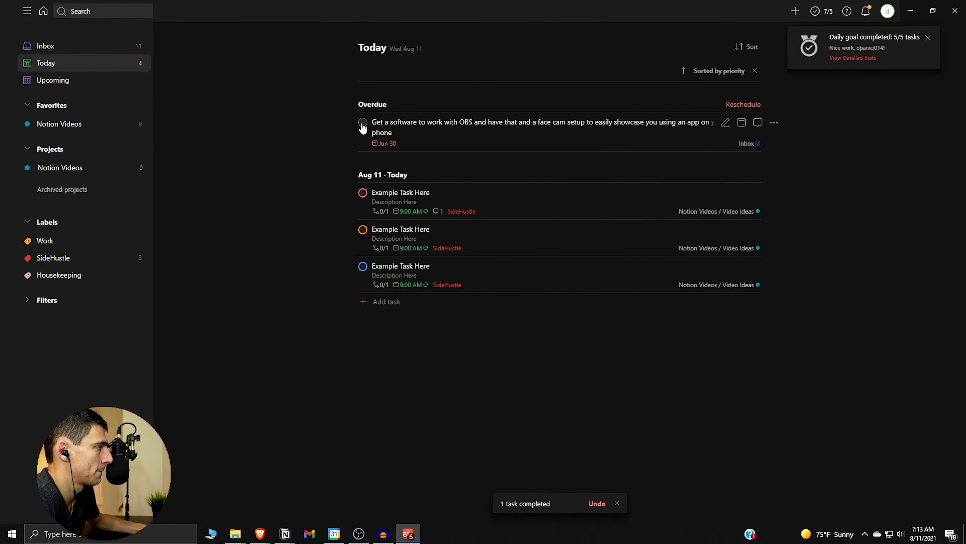
pyautogui.click(362, 123)
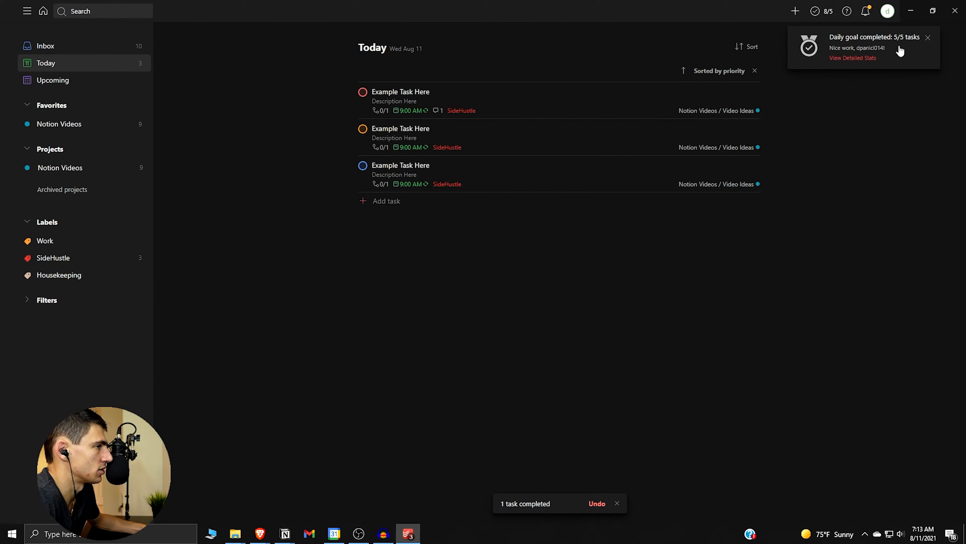
pyautogui.click(927, 25)
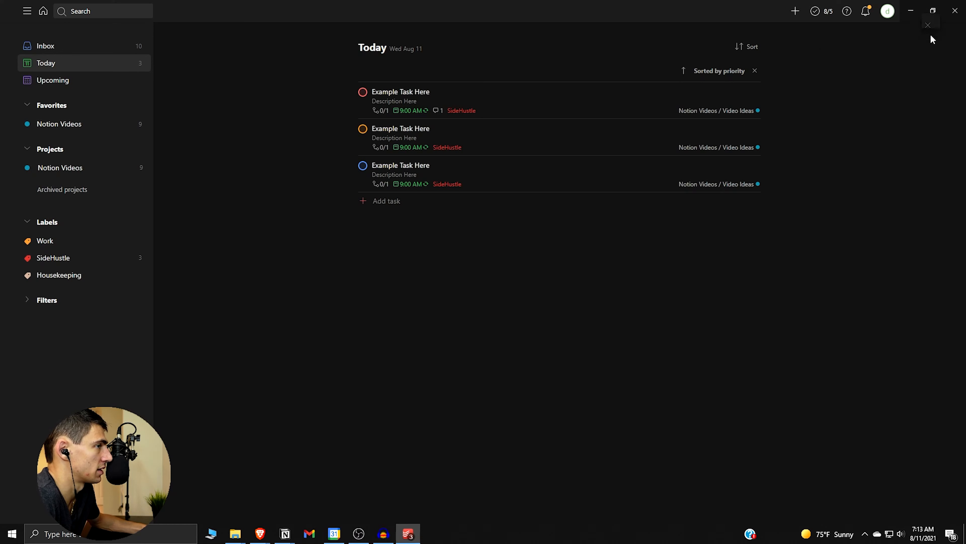
pyautogui.moveTo(574, 132)
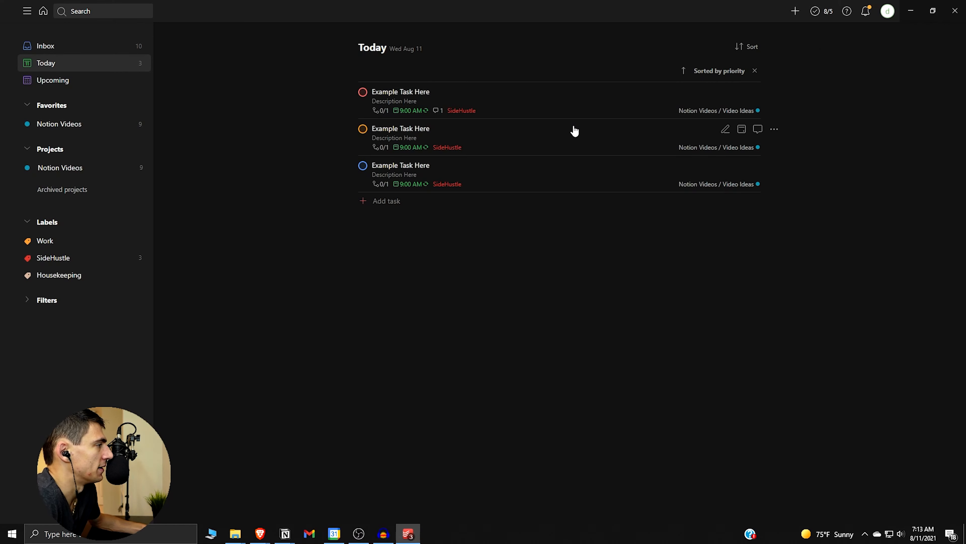
pyautogui.moveTo(573, 105)
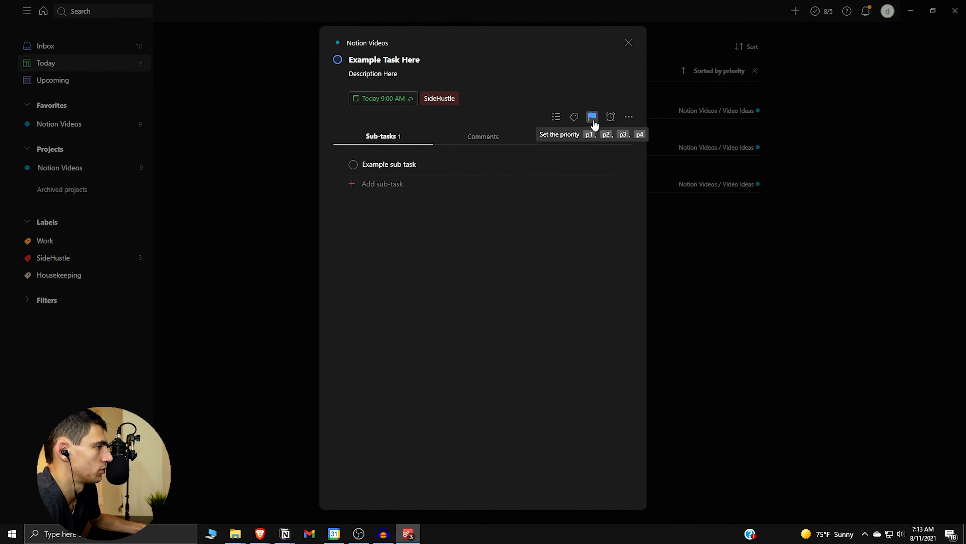
# Show the priority choices for the fourth Example Task Here copy.
pyautogui.click(628, 42)
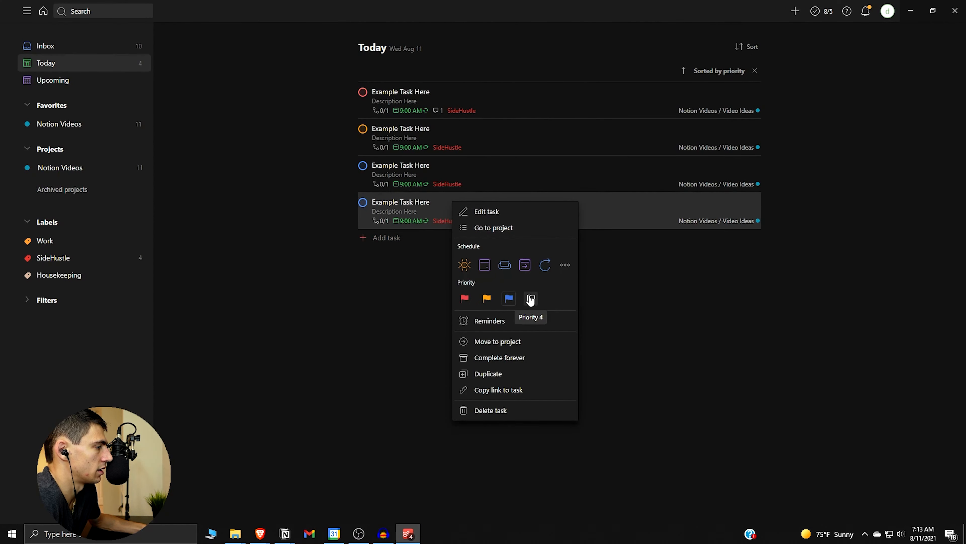
pyautogui.moveTo(544, 266)
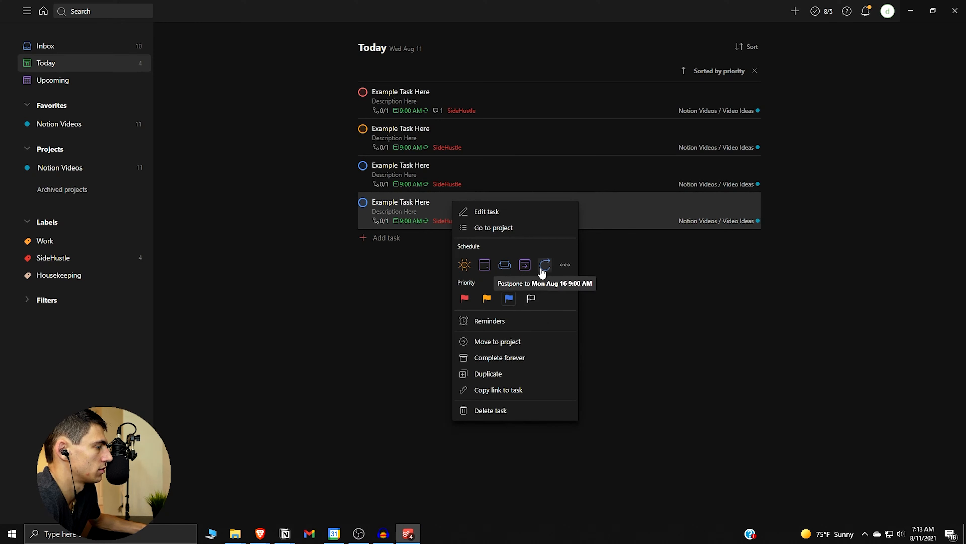